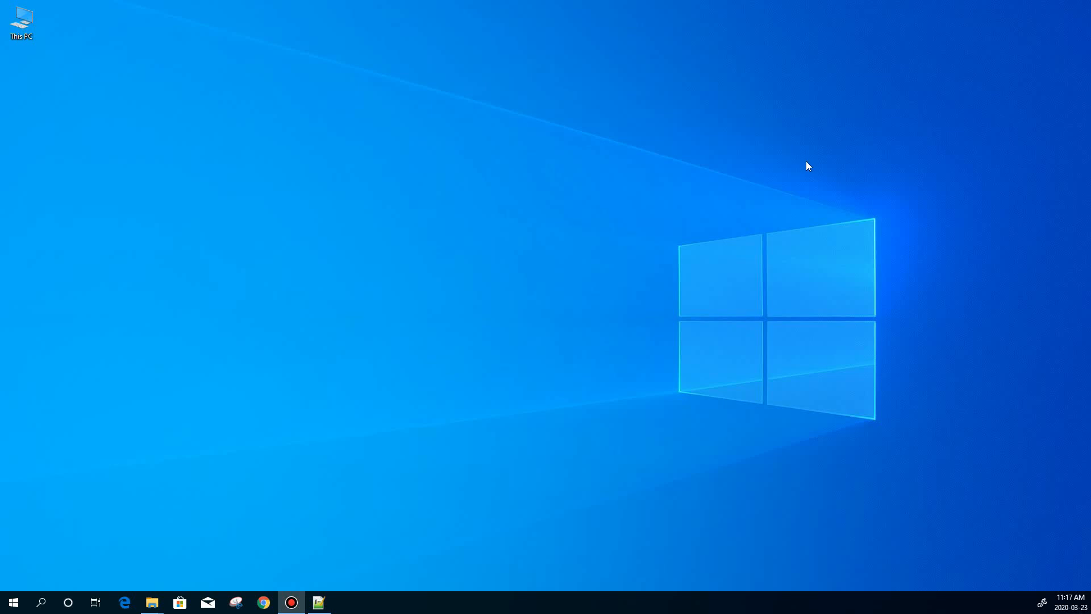
mouse_move(338, 606)
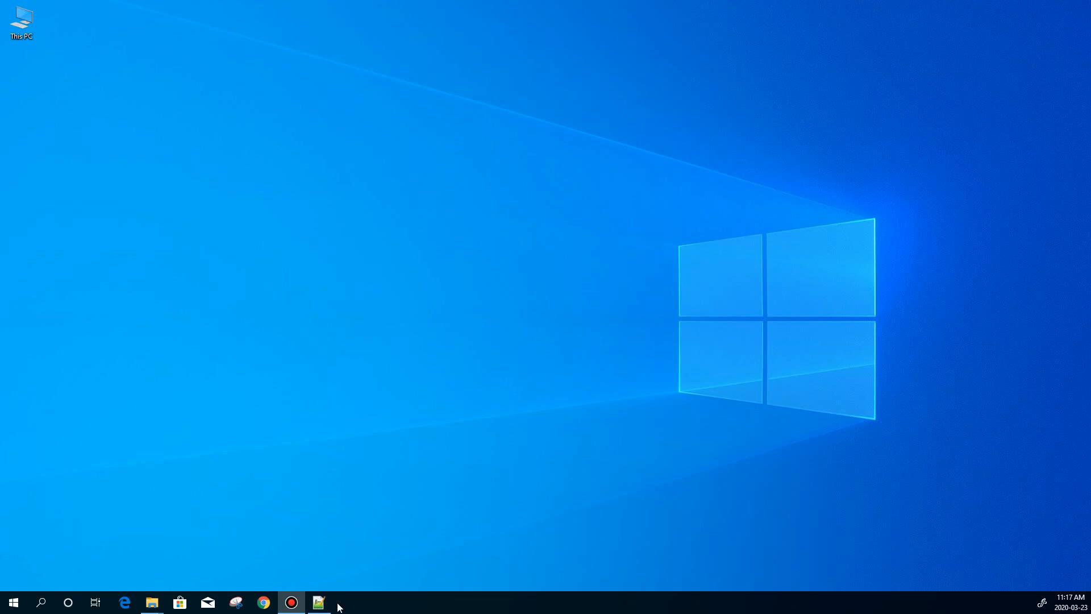
- Bring up the Help.txt notes on Intel Composer XE 2015 paths in Notepad++
click(318, 603)
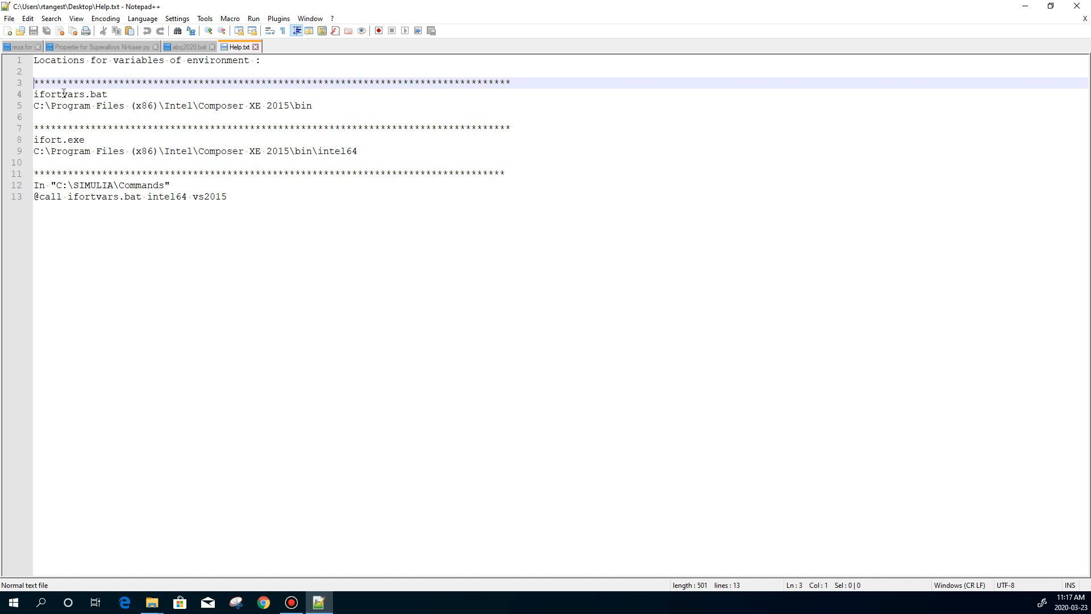
mouse_move(276, 487)
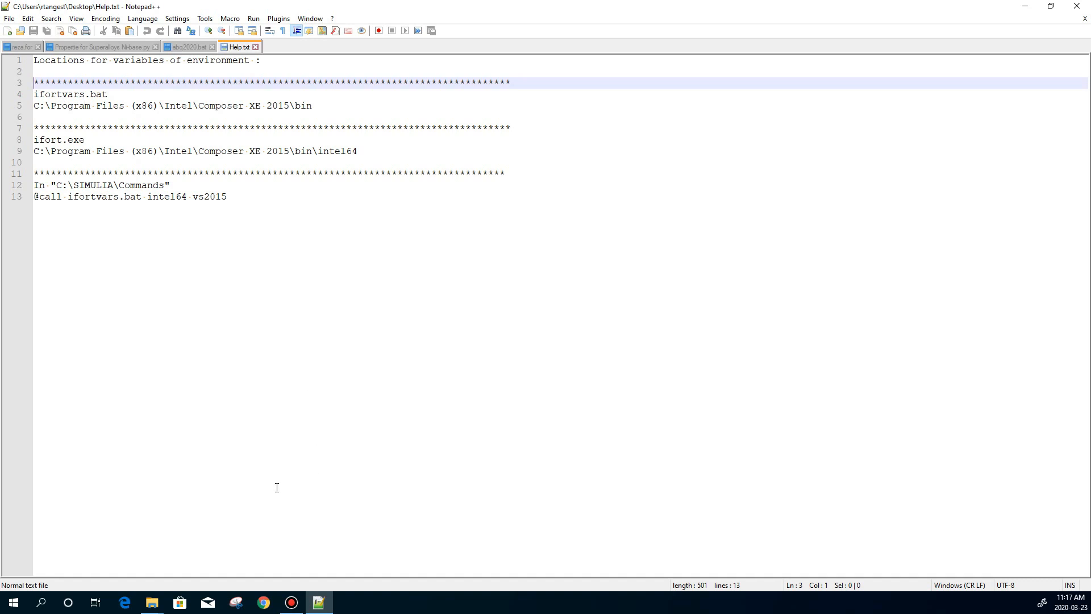
mouse_move(1019, 58)
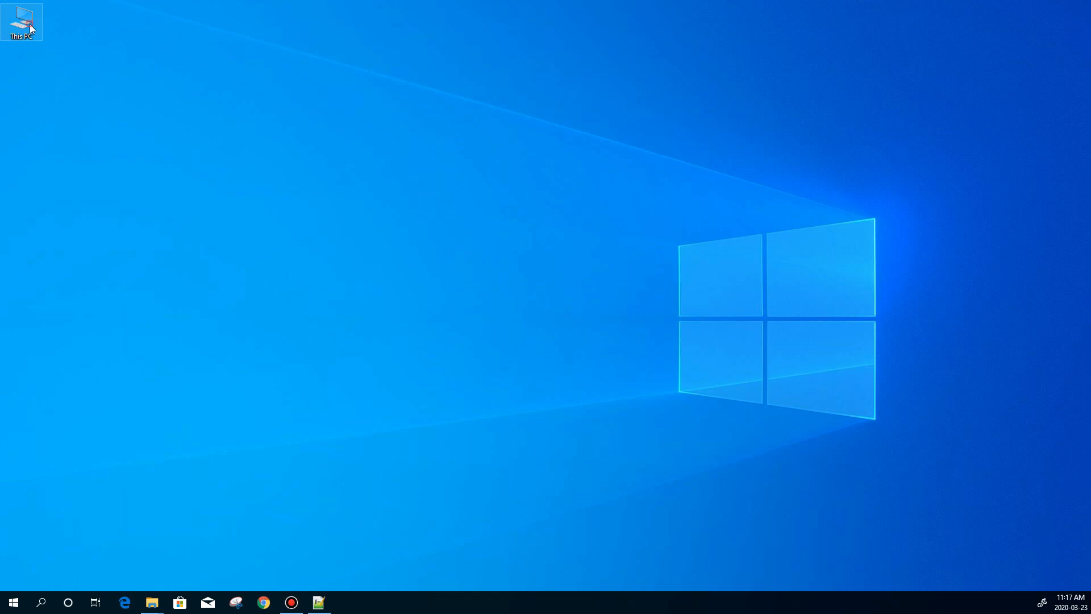
- Browse from This PC into C:\Program Files (x86)\Intel\Composer XE 2015
double_click(21, 21)
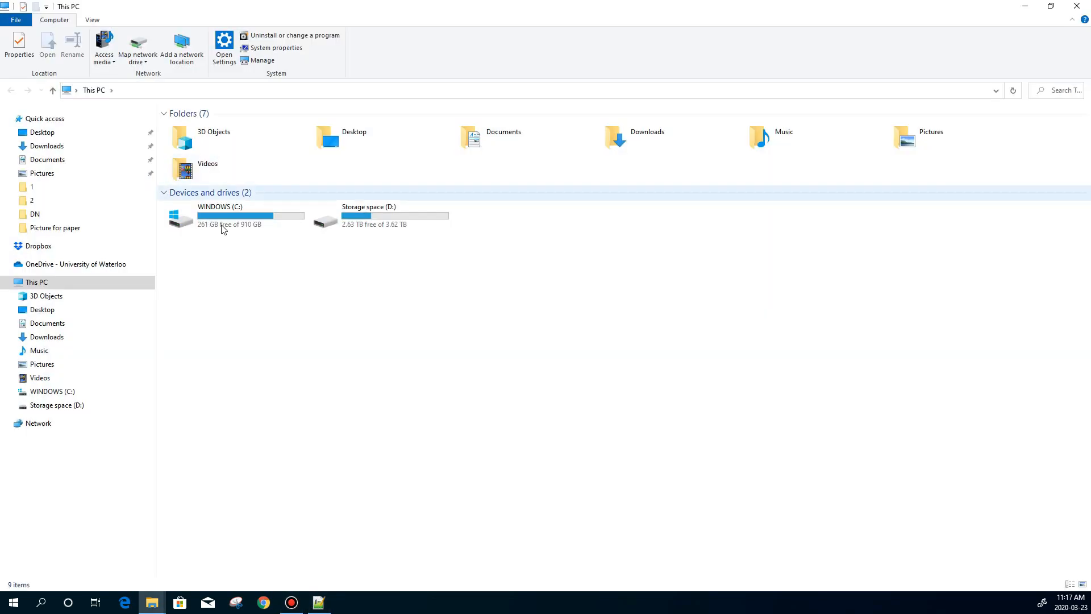
double_click(214, 216)
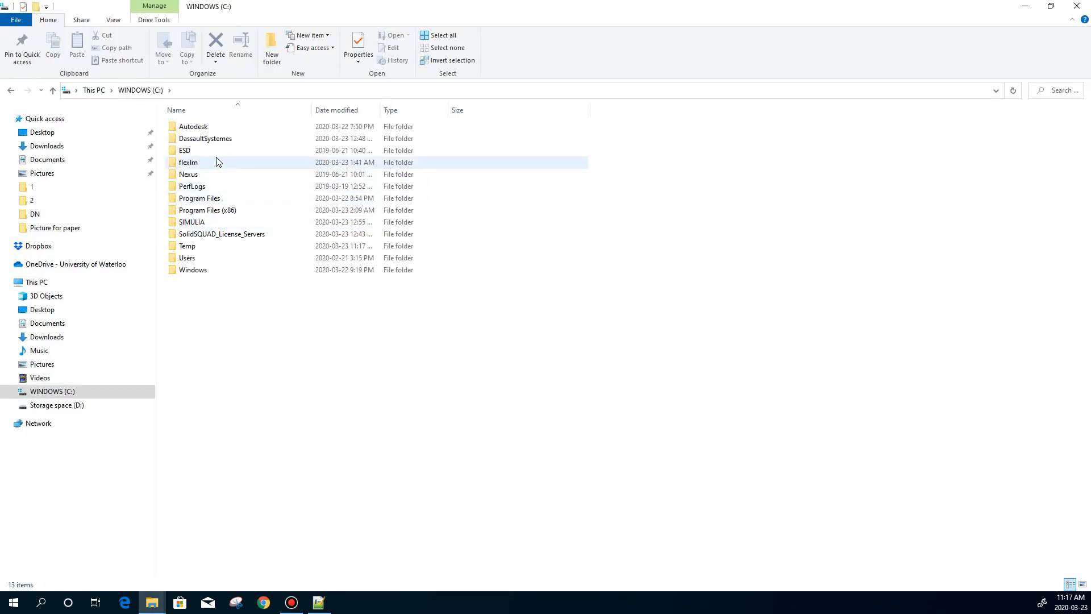
click(207, 210)
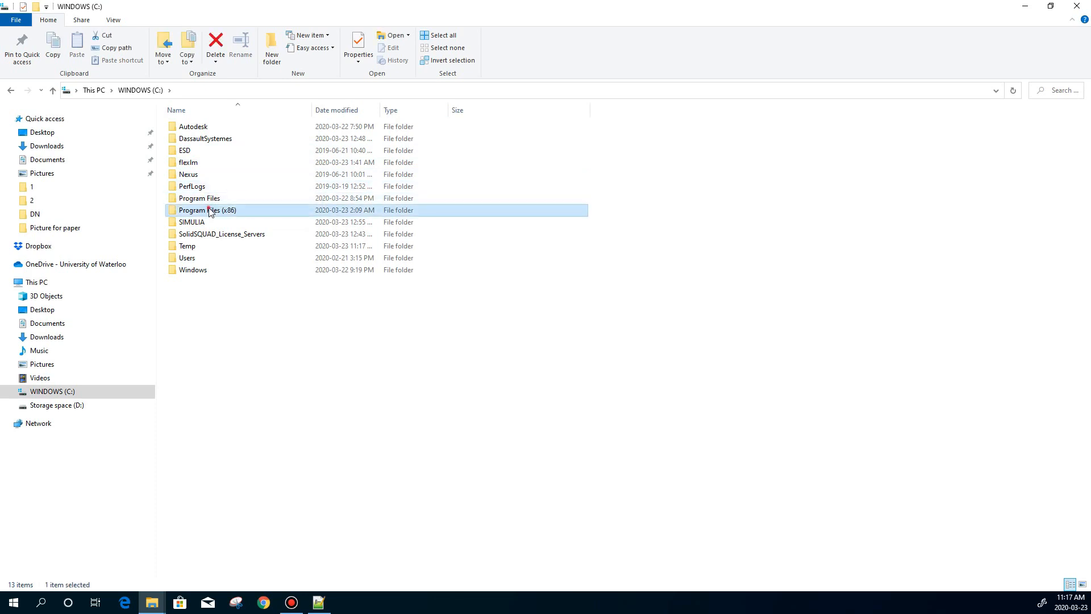
double_click(207, 209)
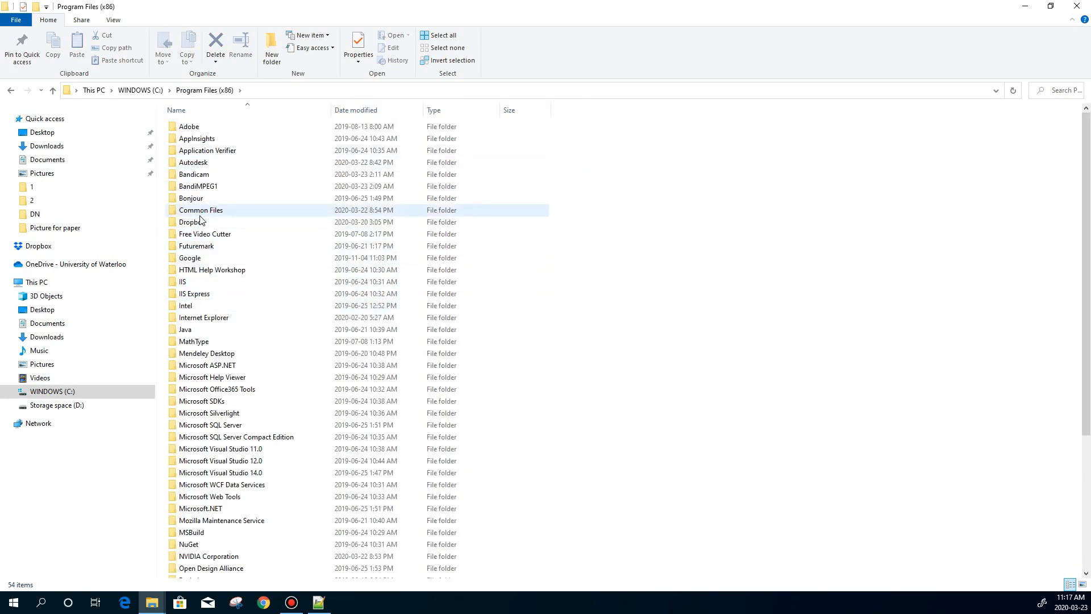
click(186, 304)
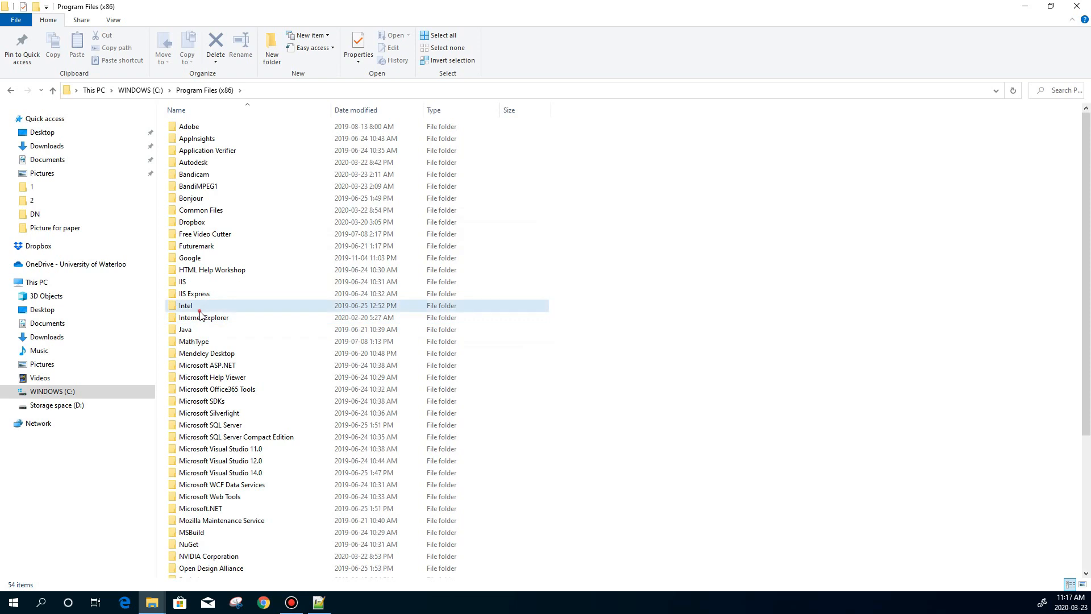
double_click(186, 306)
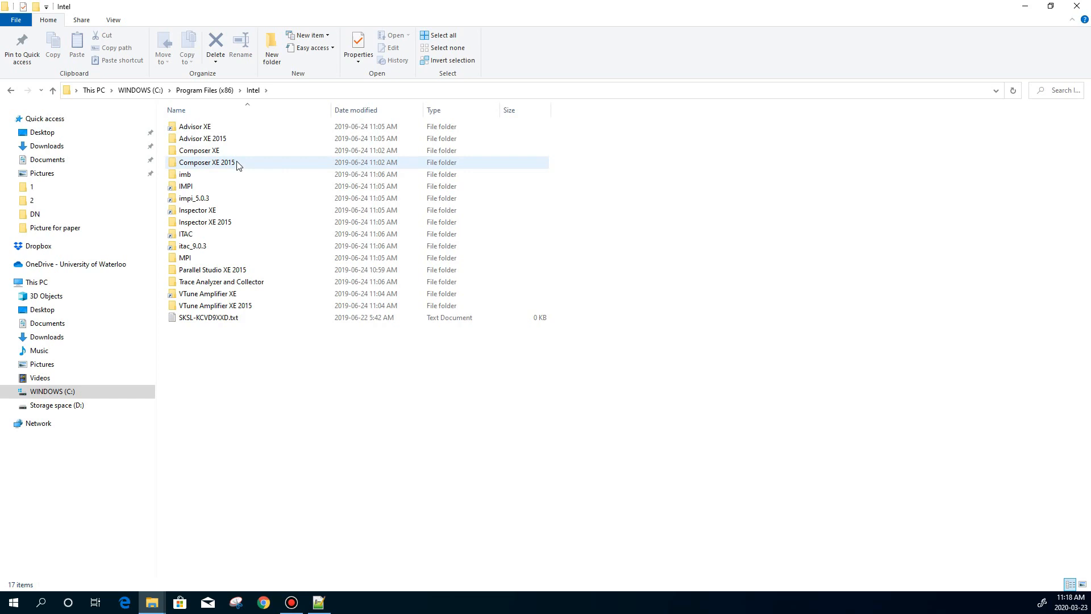
double_click(207, 162)
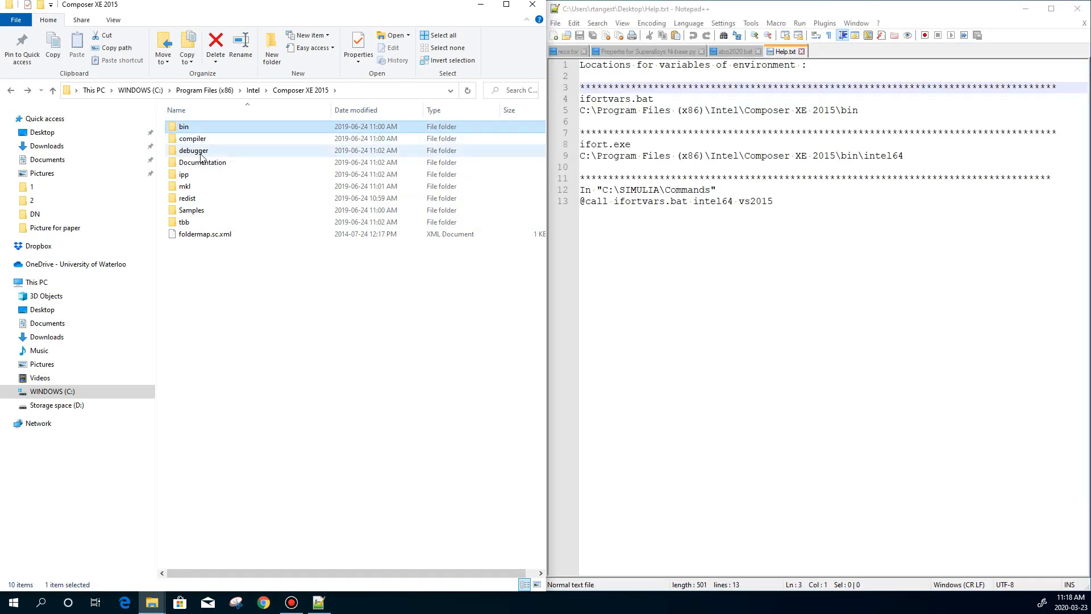
- Locate ifort.exe in bin\intel64 and ifortvars.bat in bin, matching the Help.txt paths
double_click(184, 126)
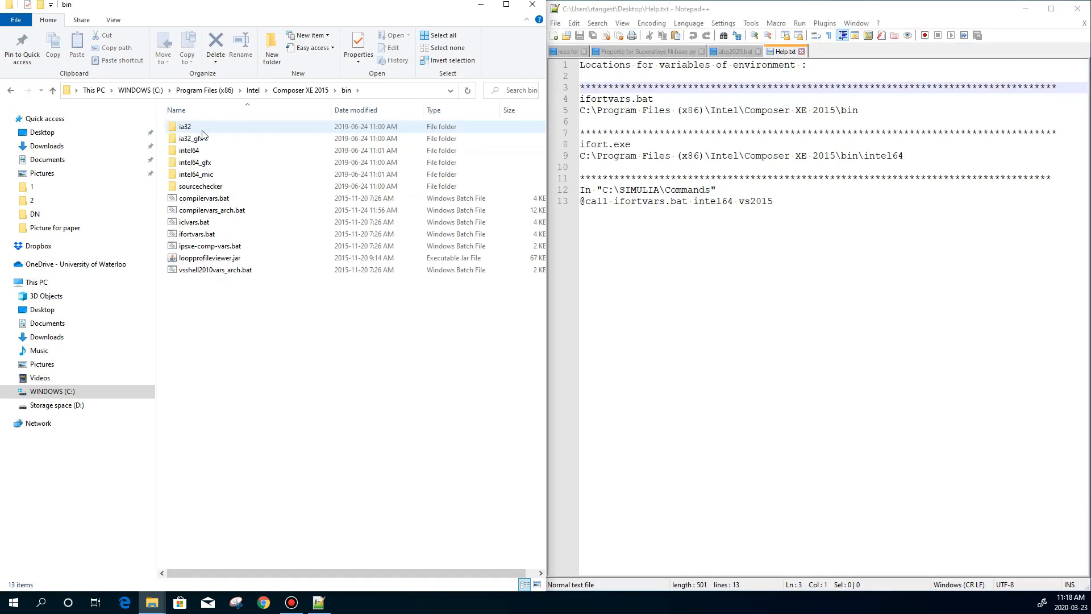
double_click(189, 150)
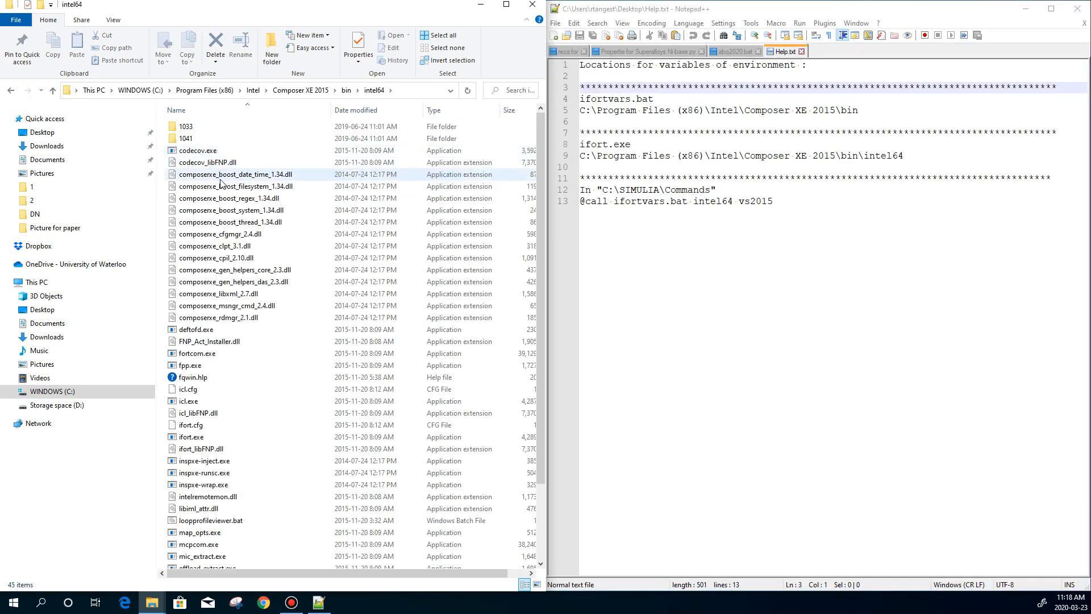
mouse_move(191, 365)
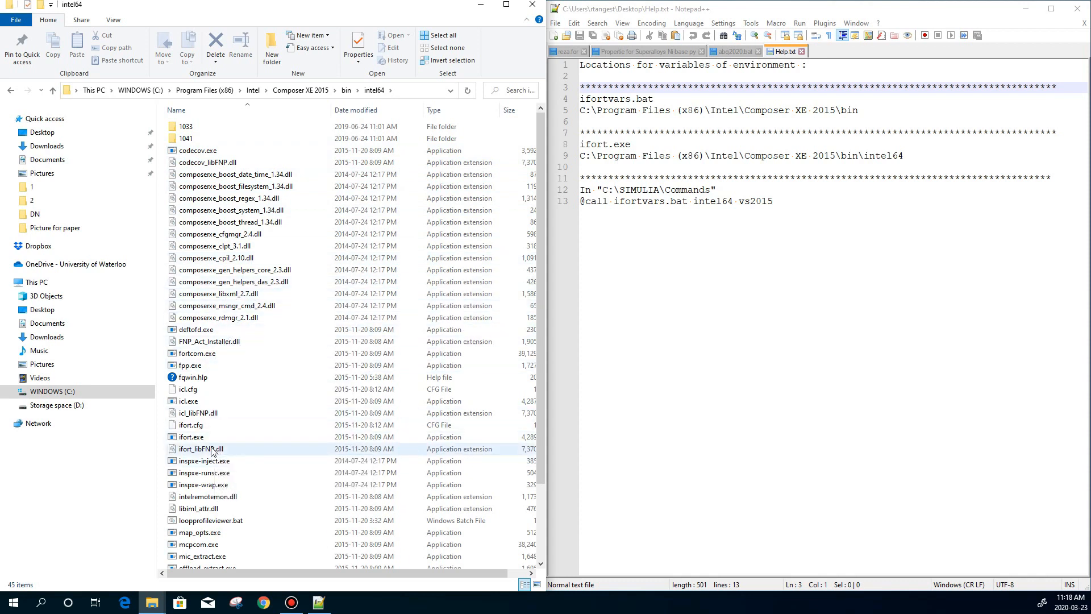
click(191, 437)
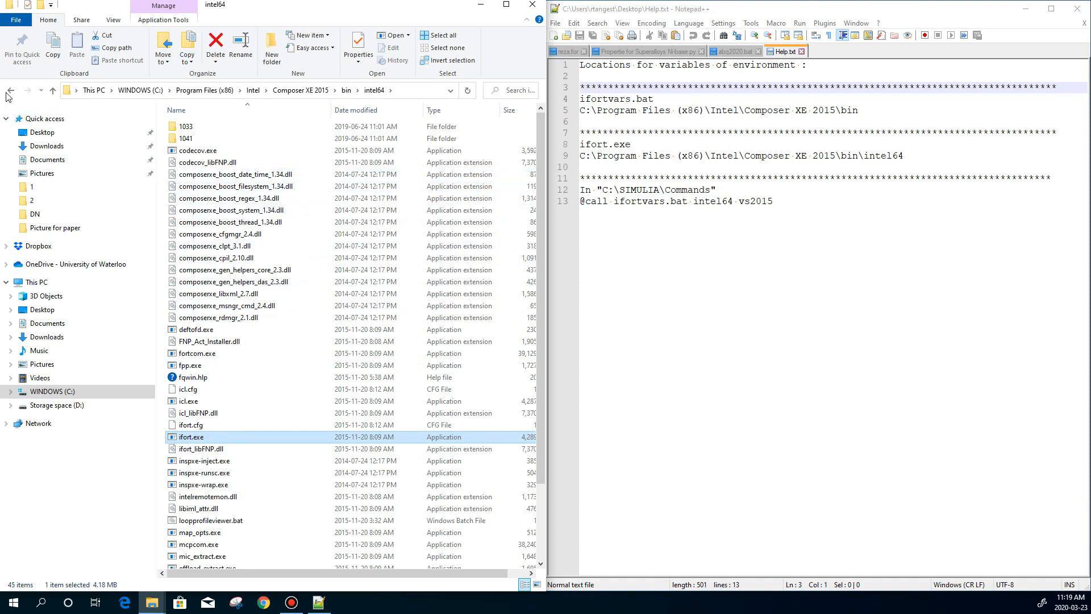
click(10, 90)
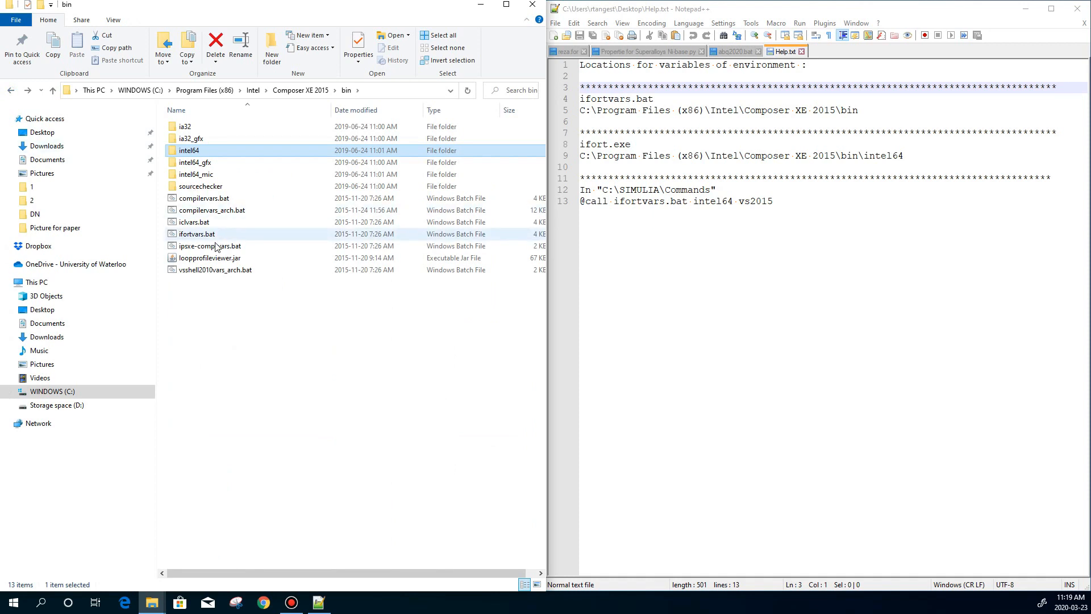
click(197, 234)
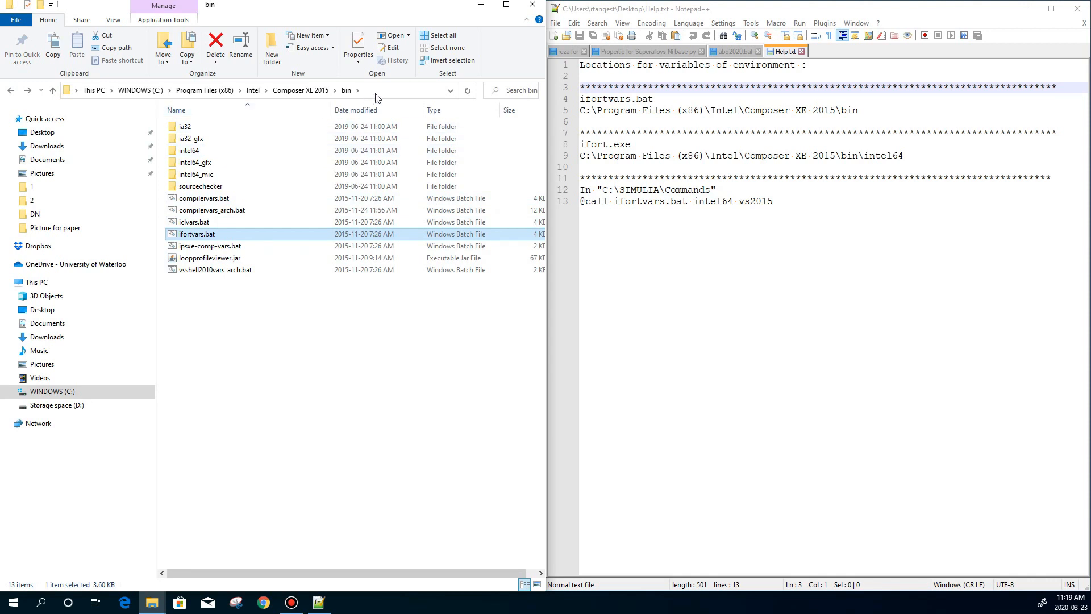
click(278, 90)
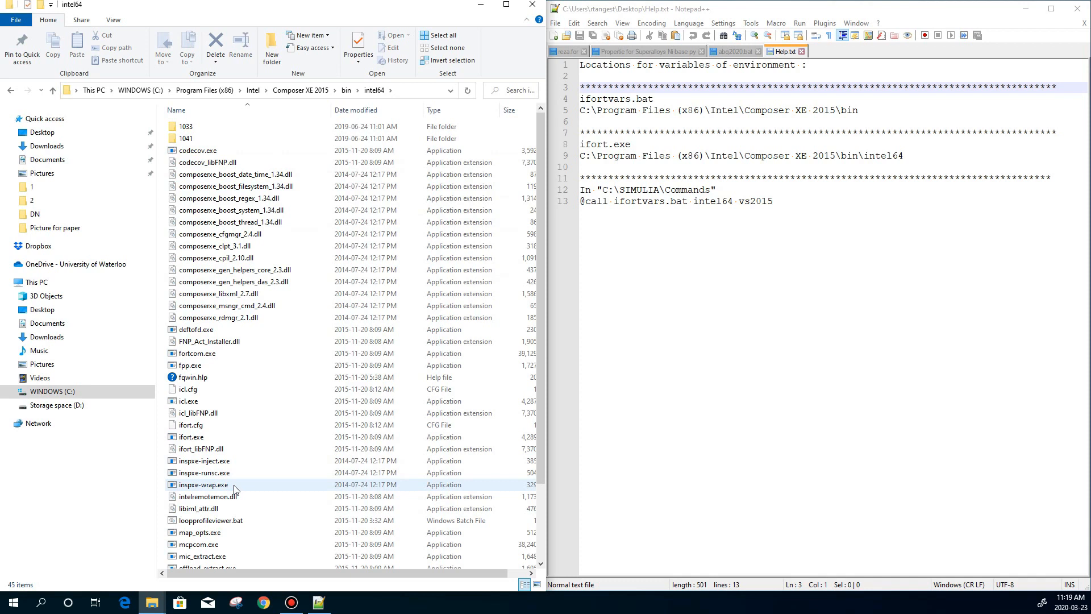
click(191, 437)
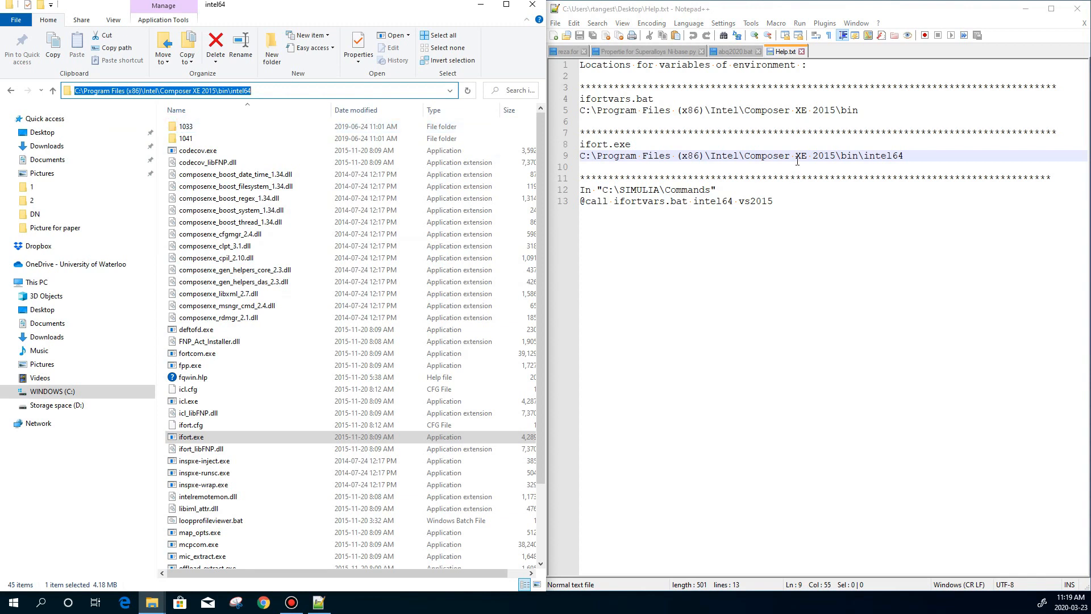
triple_click(742, 155)
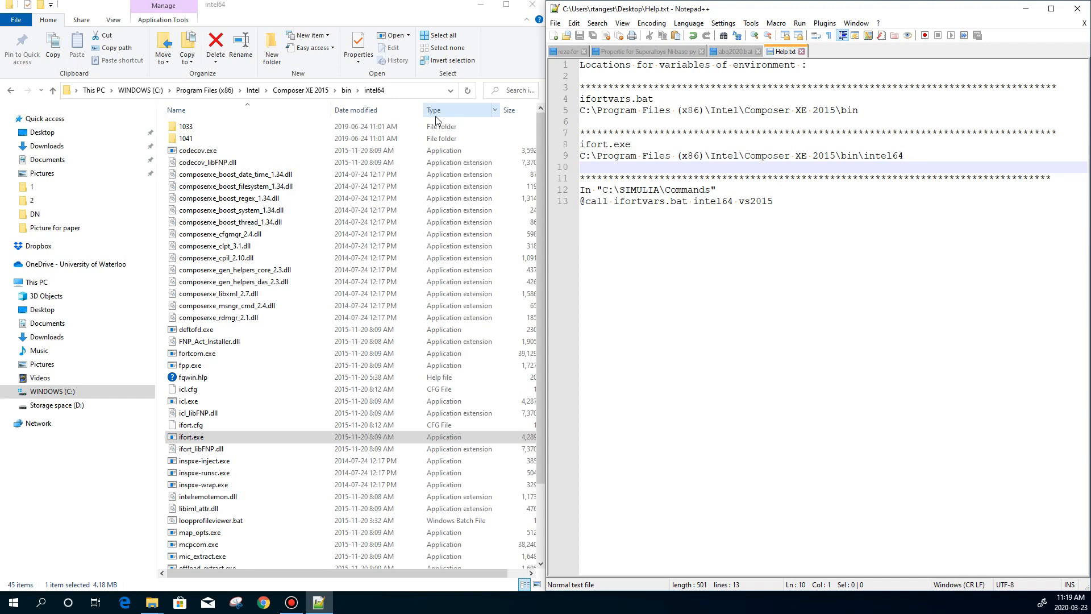
mouse_move(495, 54)
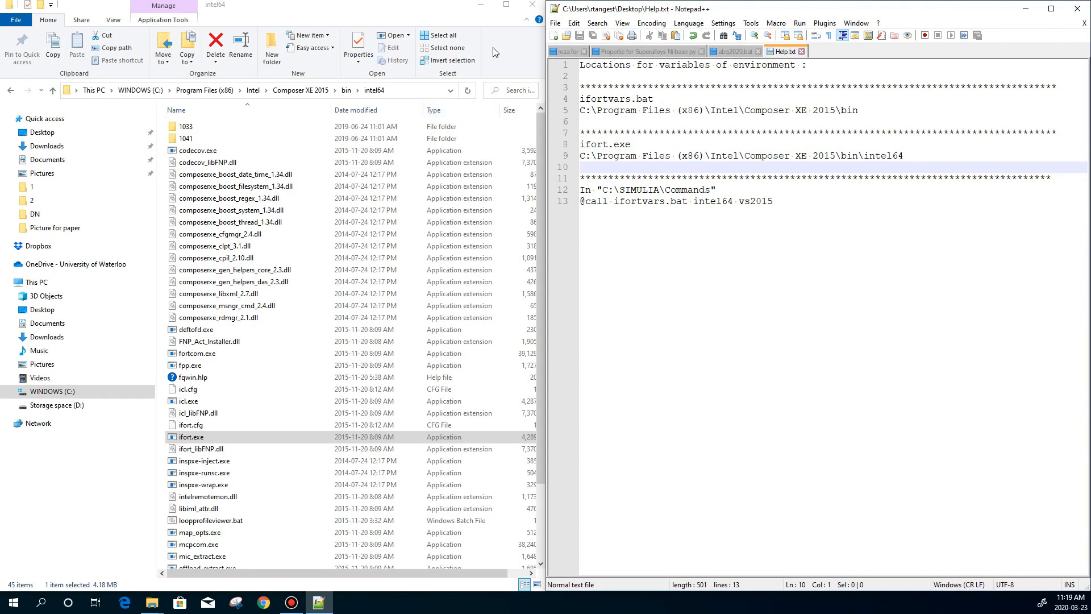
mouse_move(532, 7)
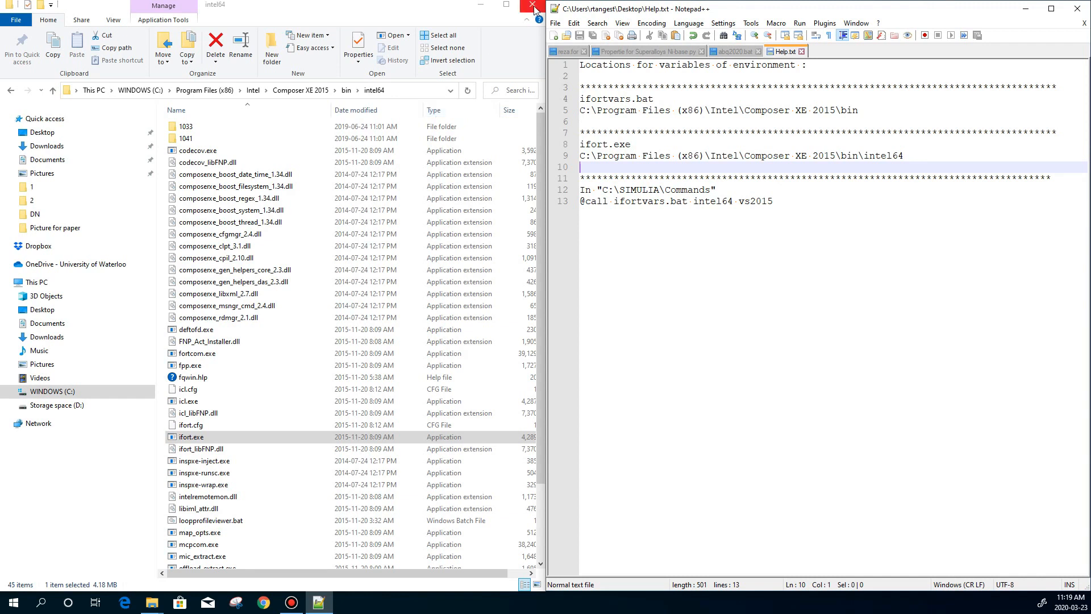
- Close File Explorer and bring up the advanced system properties from Control Panel's System page
click(533, 7)
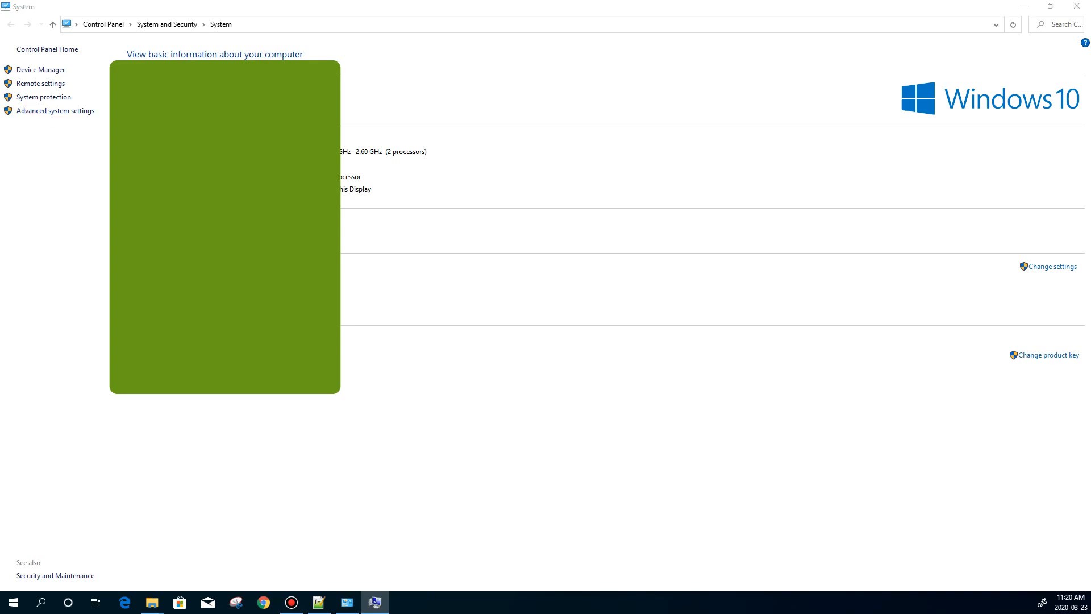
click(54, 110)
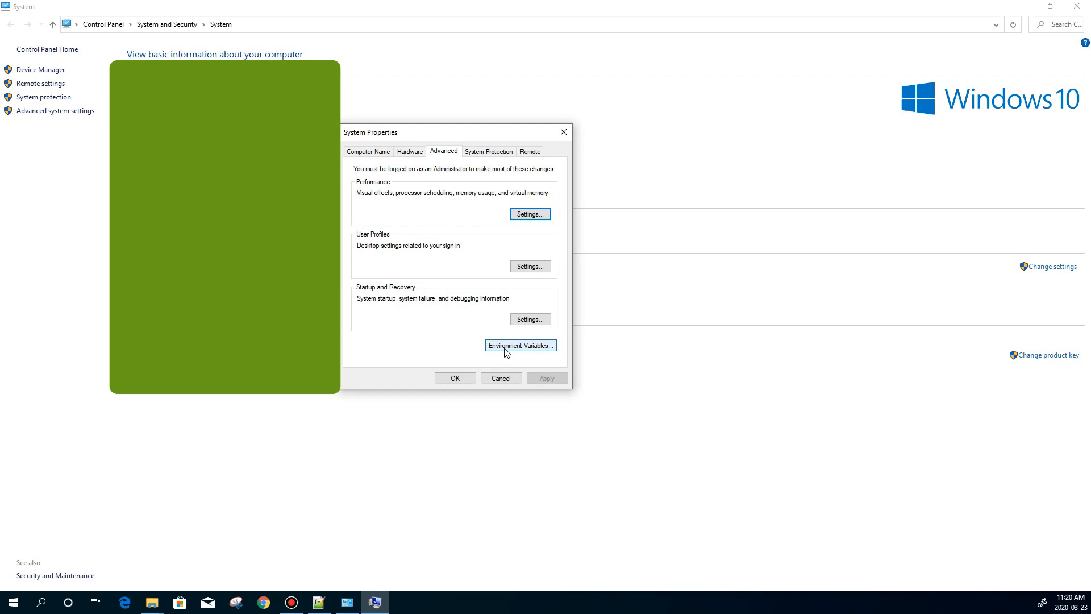
- Show the Environment Variables dialog enlarged with the system Path variable in view
click(519, 346)
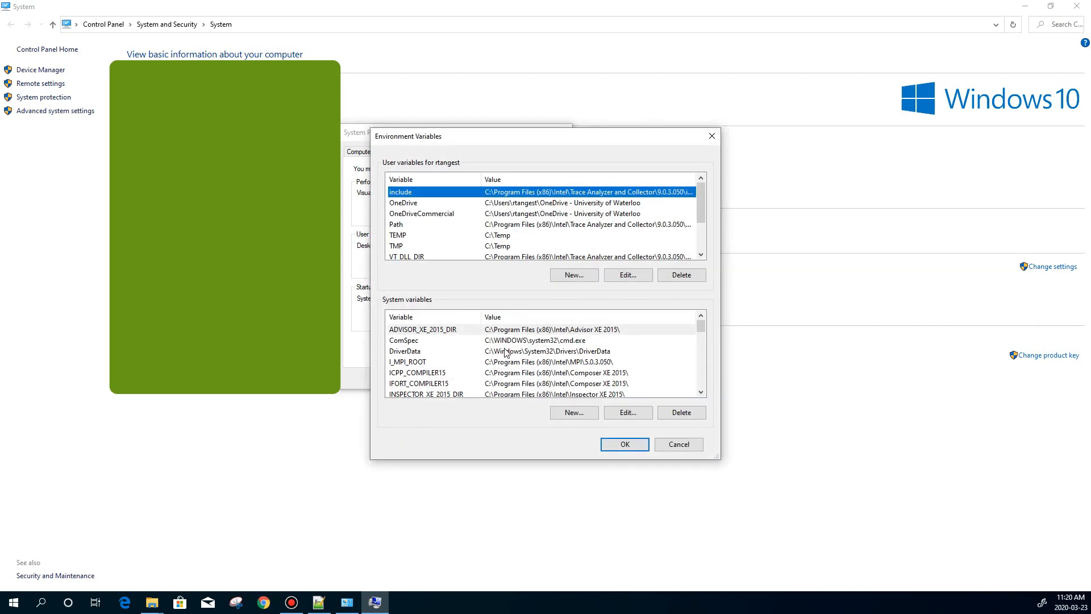
mouse_move(441, 227)
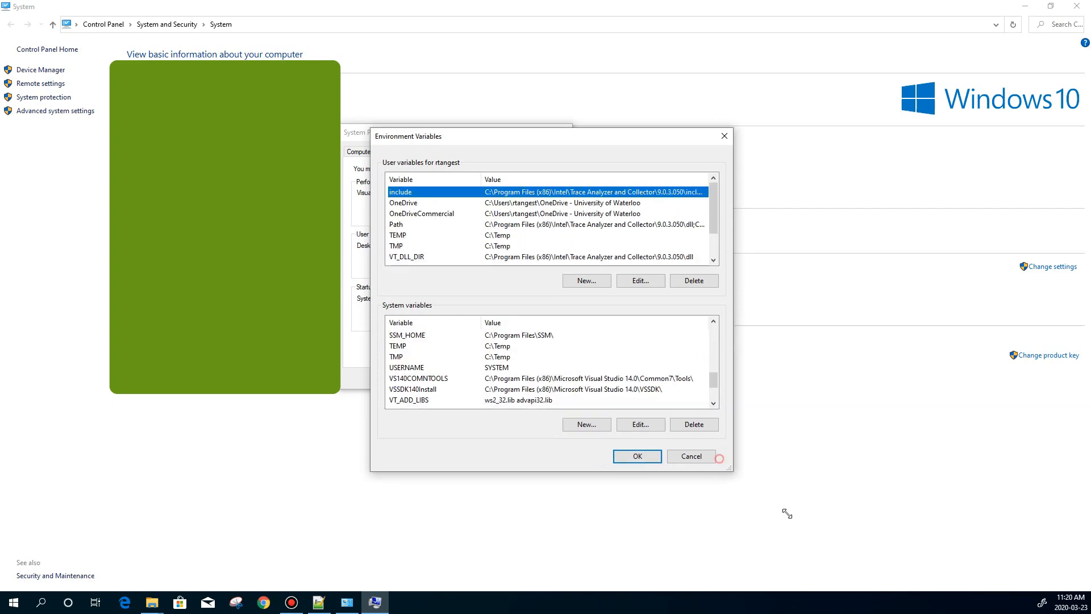
drag(728, 468, 858, 553)
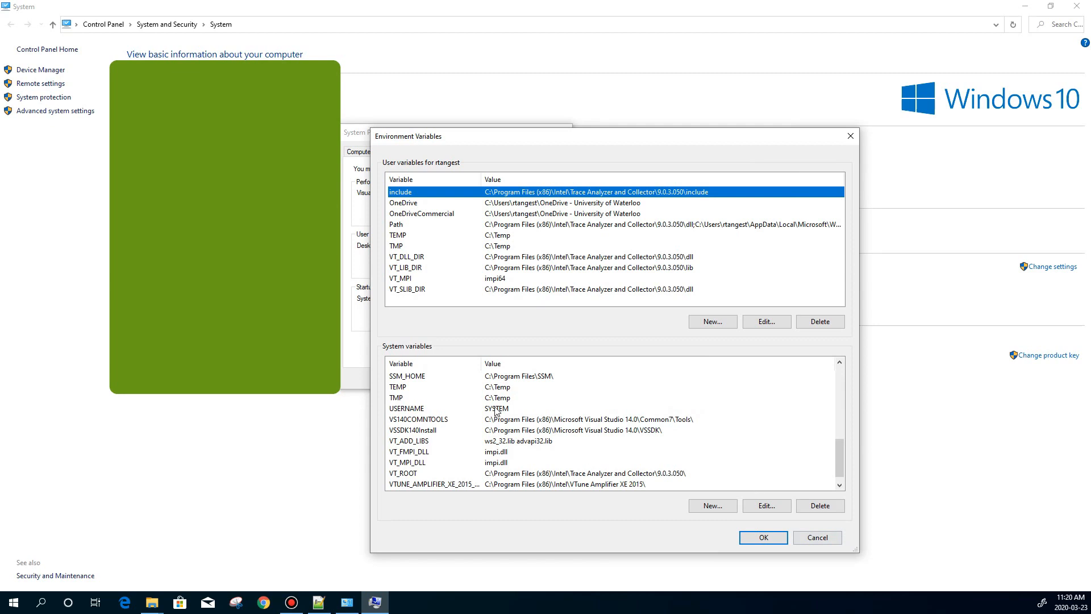
mouse_move(498, 160)
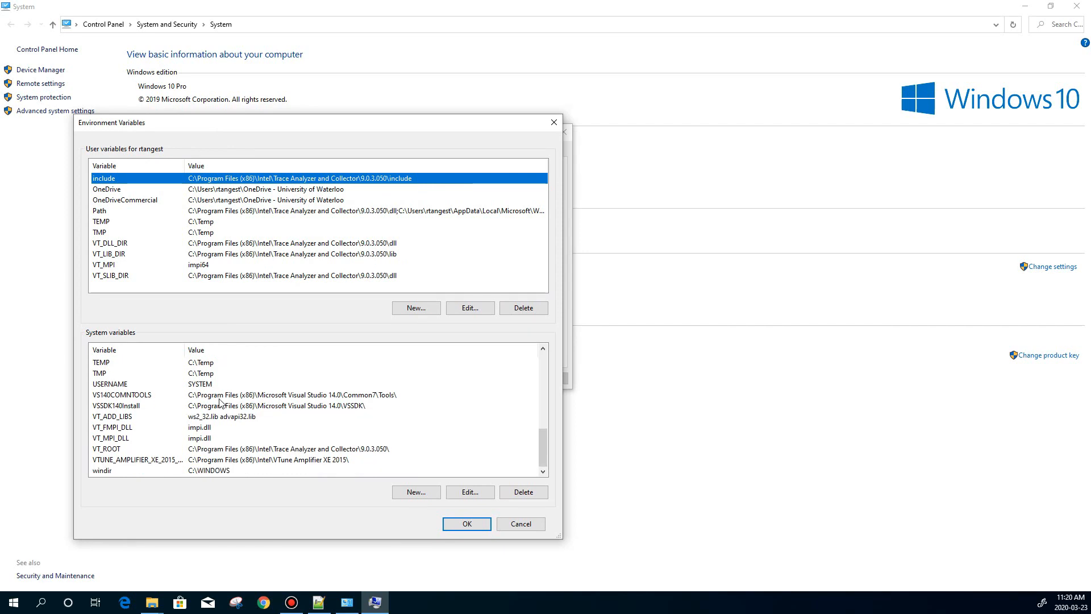
scroll(down, 3)
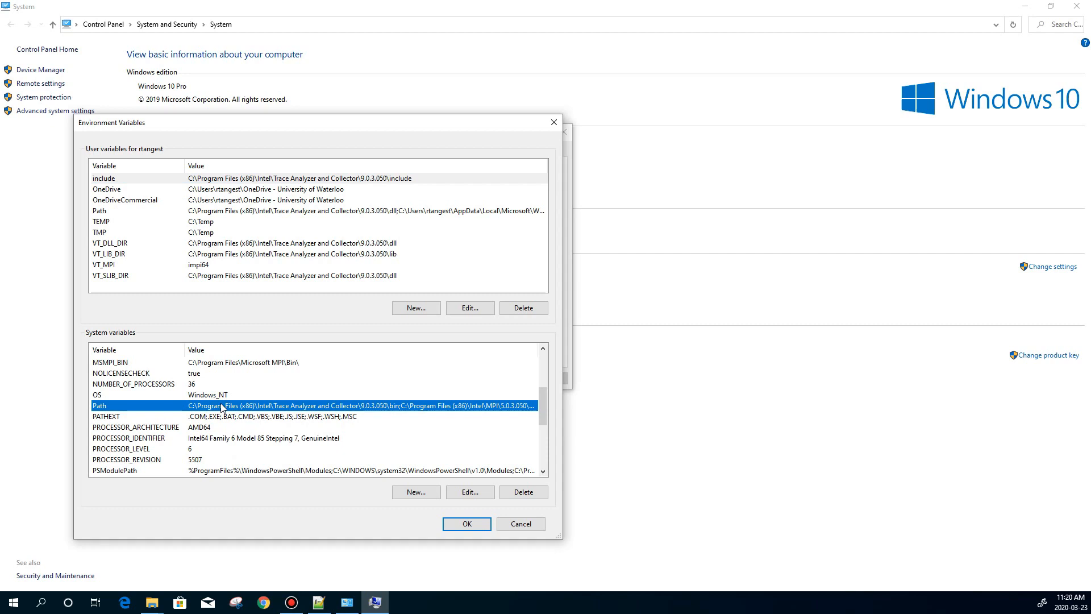
- Add C:\Program Files (x86)\Intel\Composer XE 2015\bin to the system Path and accept the edit
click(470, 493)
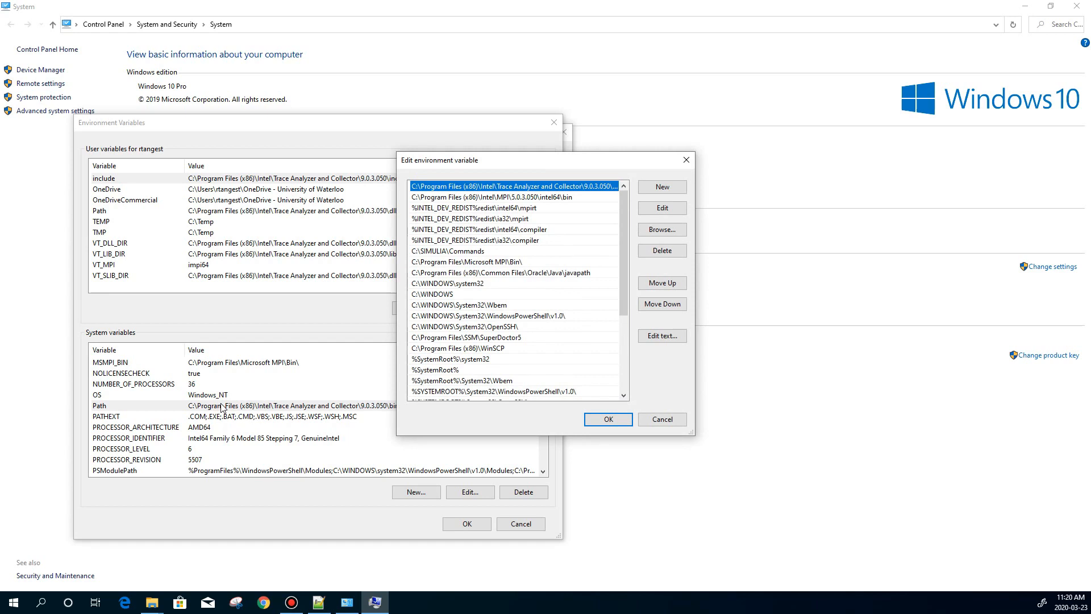
scroll(down, 3)
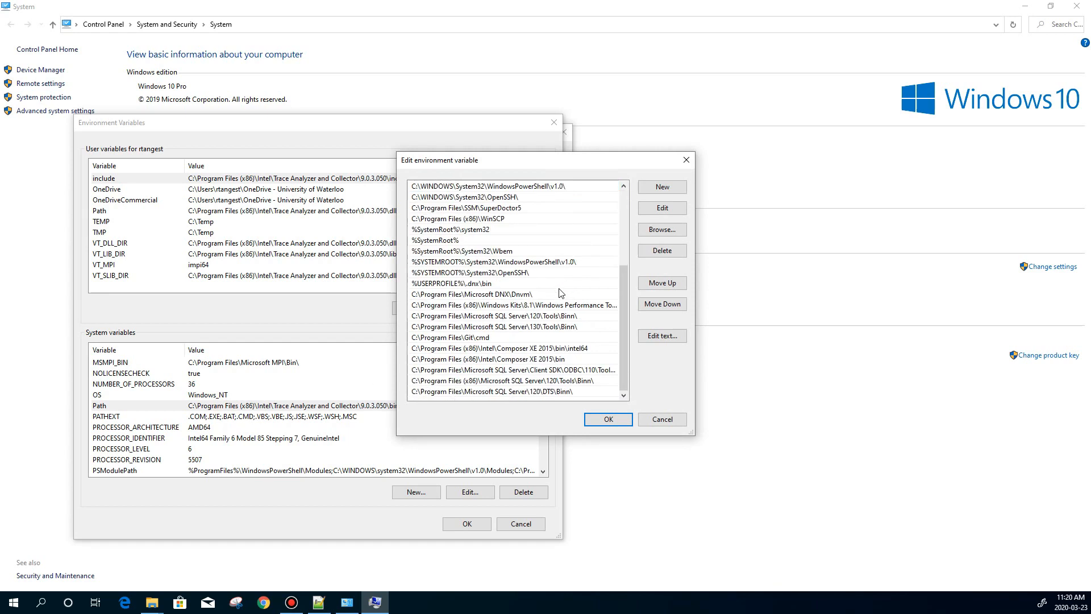
mouse_move(429, 427)
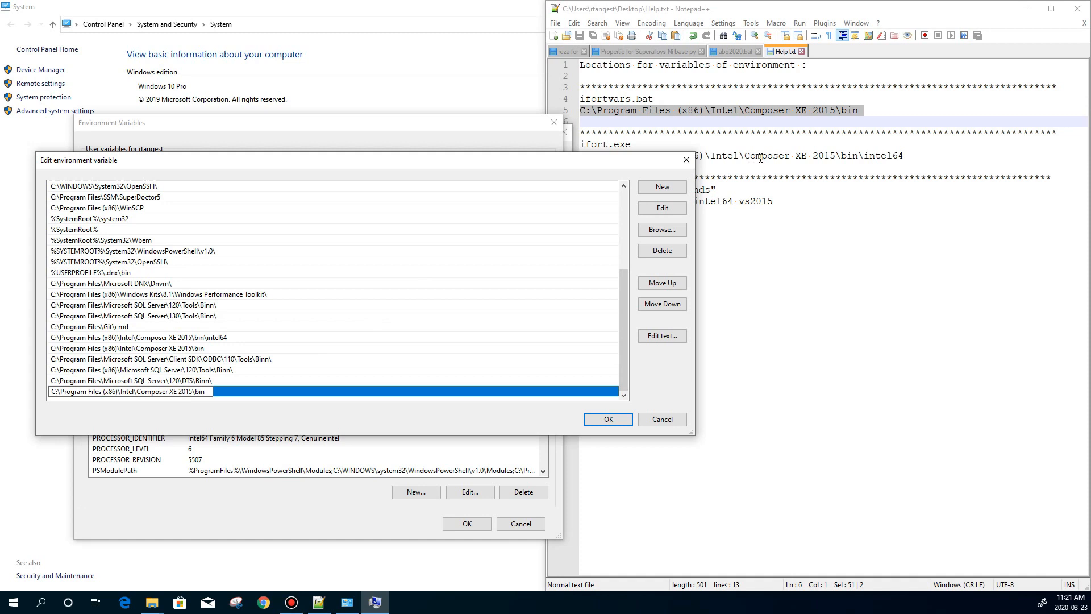
click(604, 420)
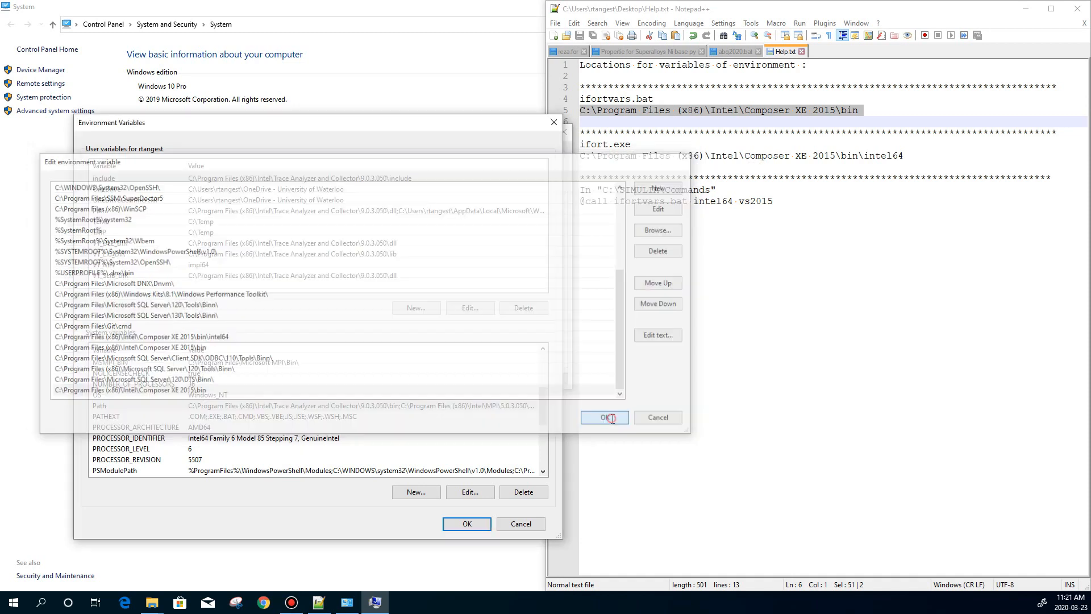
click(603, 417)
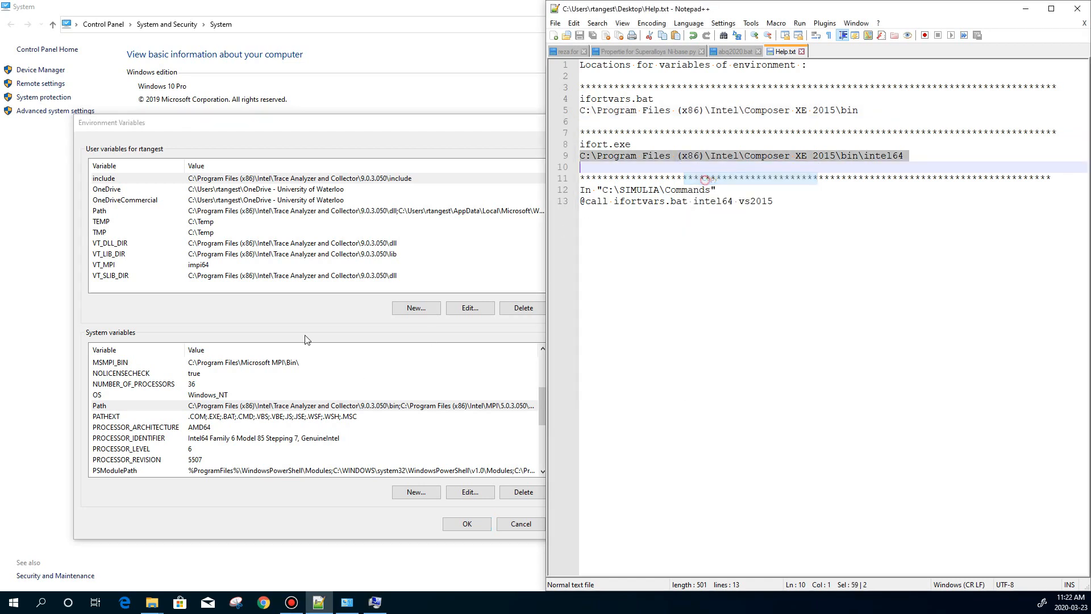
- Confirm the Environment Variables and System Properties dialogs to apply the Path change
click(99, 404)
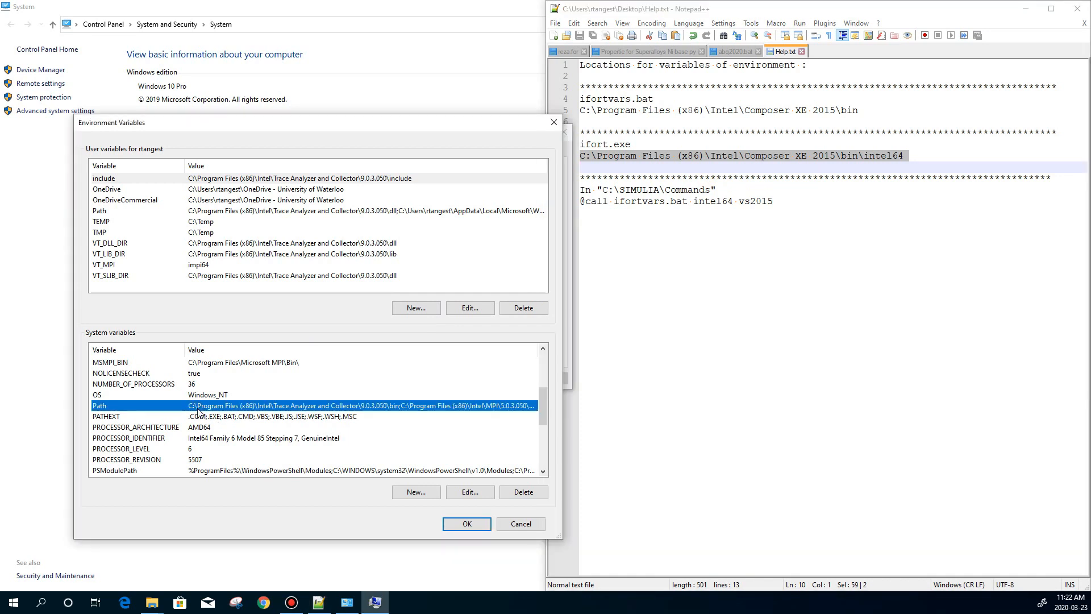
click(470, 492)
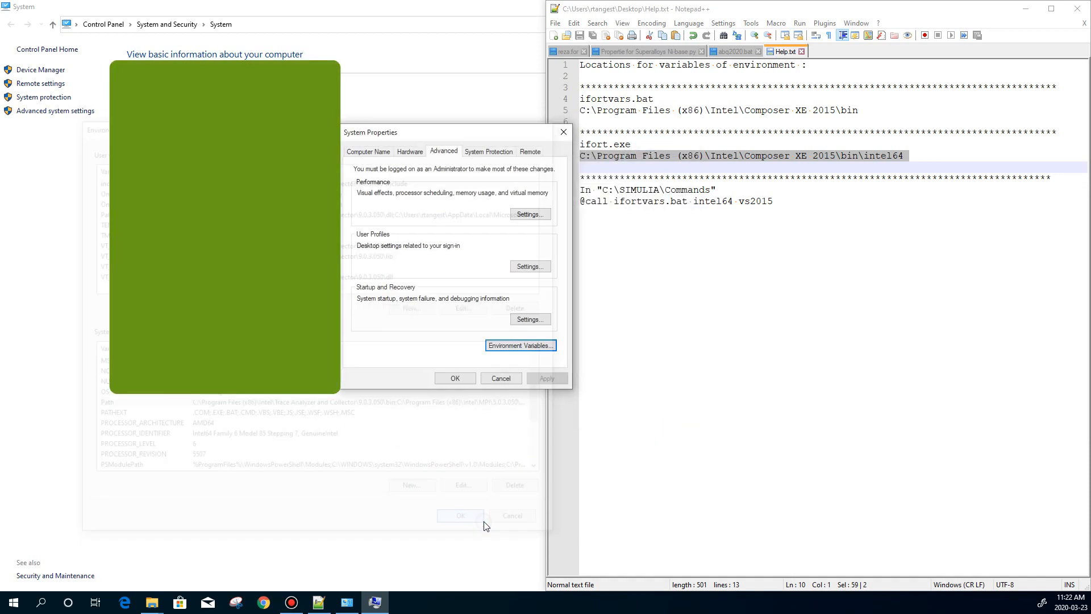
click(454, 378)
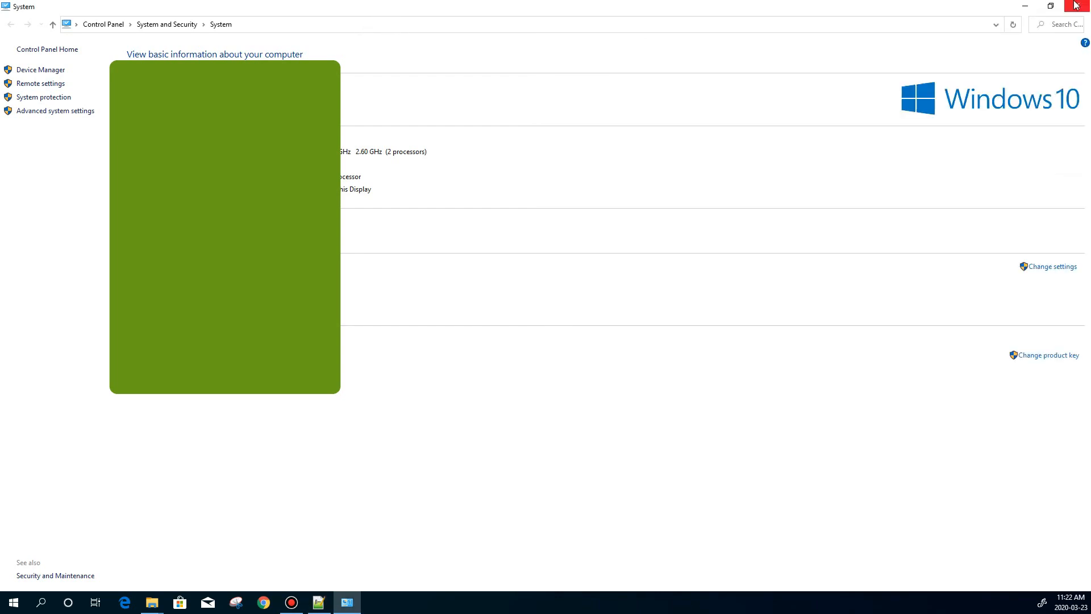
- Browse to C:\SIMULIA\Commands and start editing abq2020.bat in Notepad++
click(347, 602)
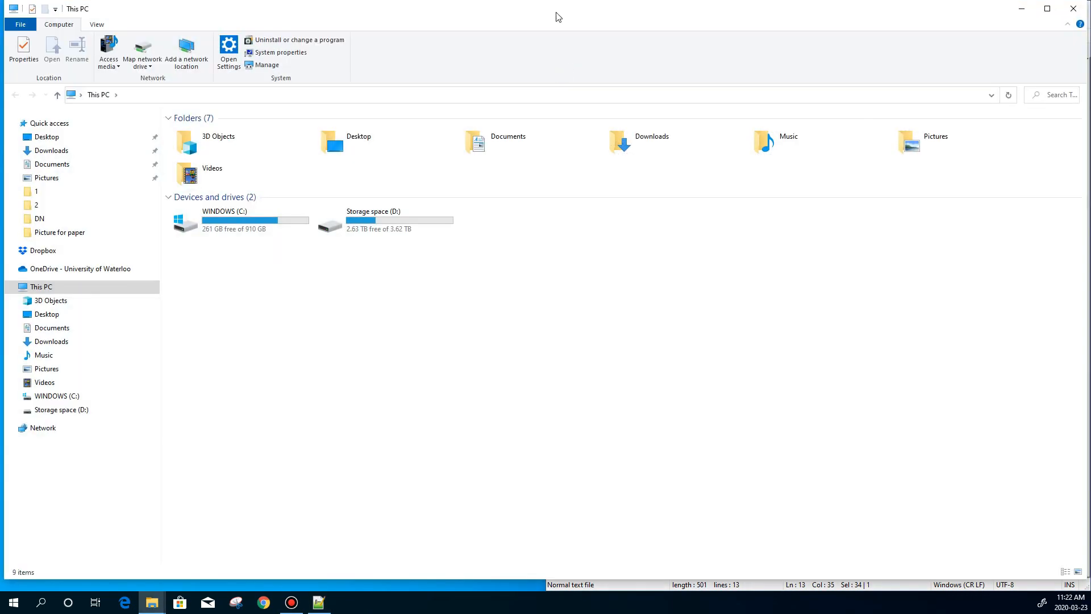
click(236, 283)
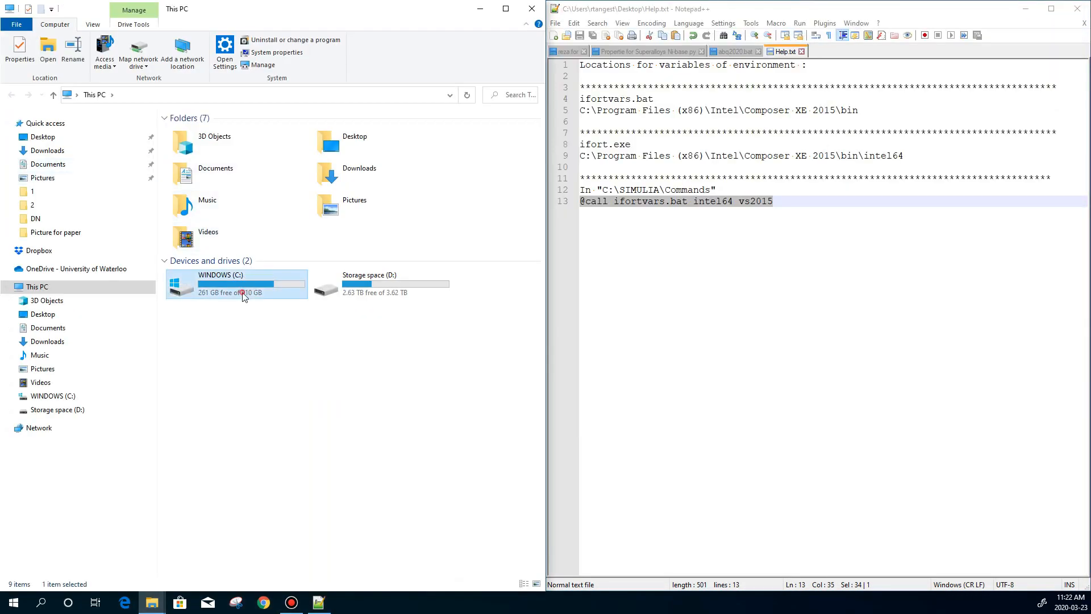
double_click(251, 283)
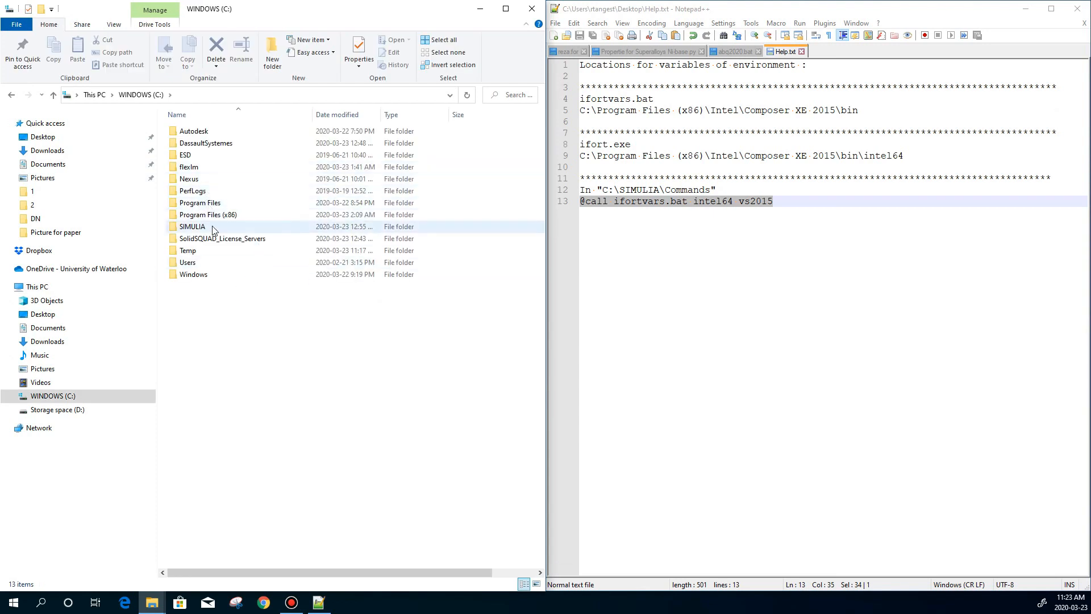
double_click(192, 226)
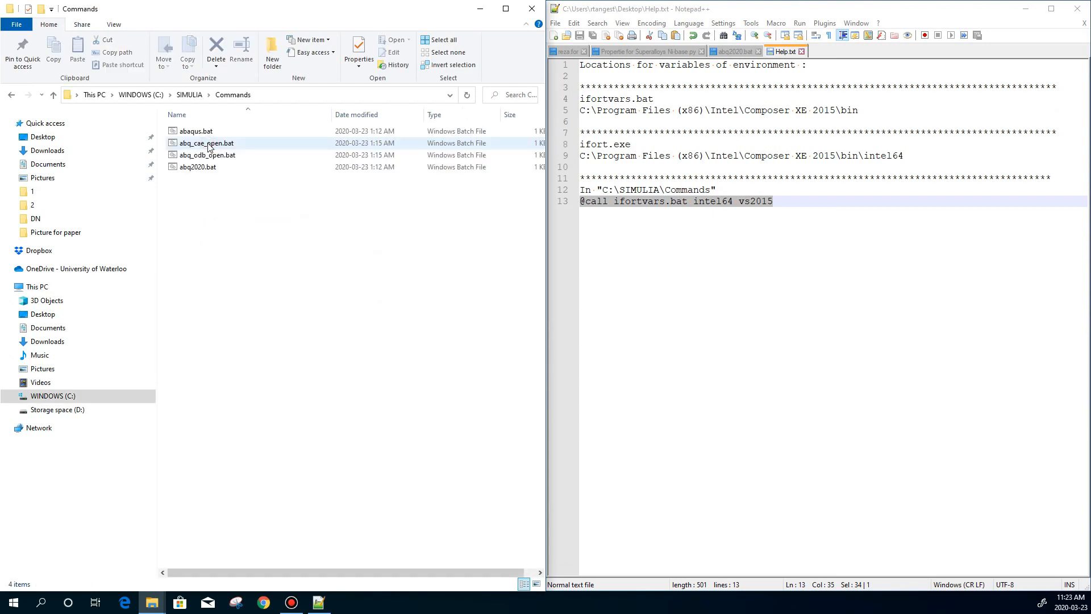
mouse_move(209, 146)
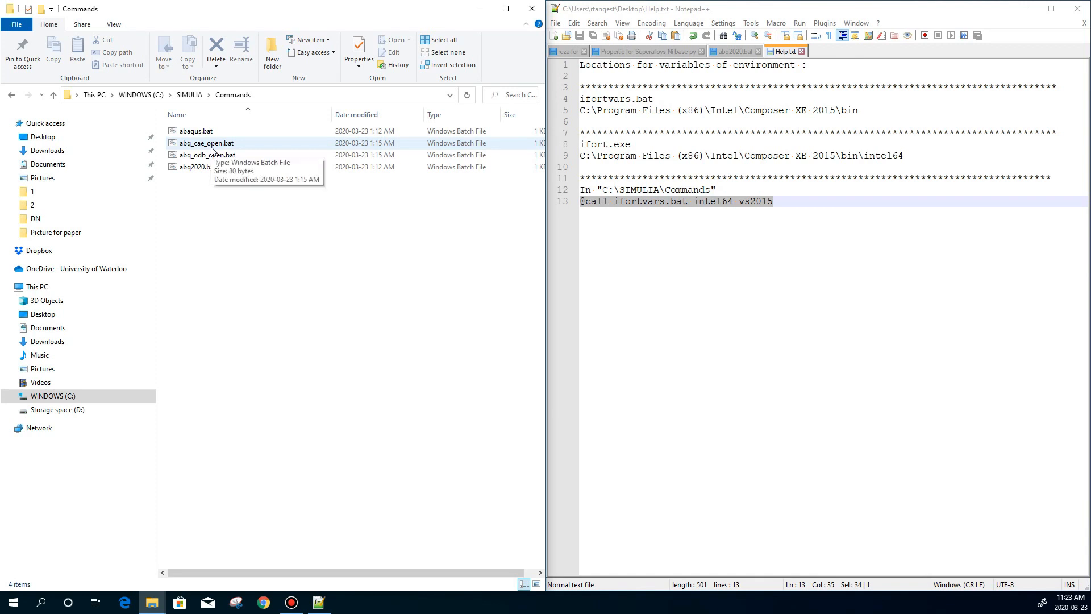
right_click(197, 167)
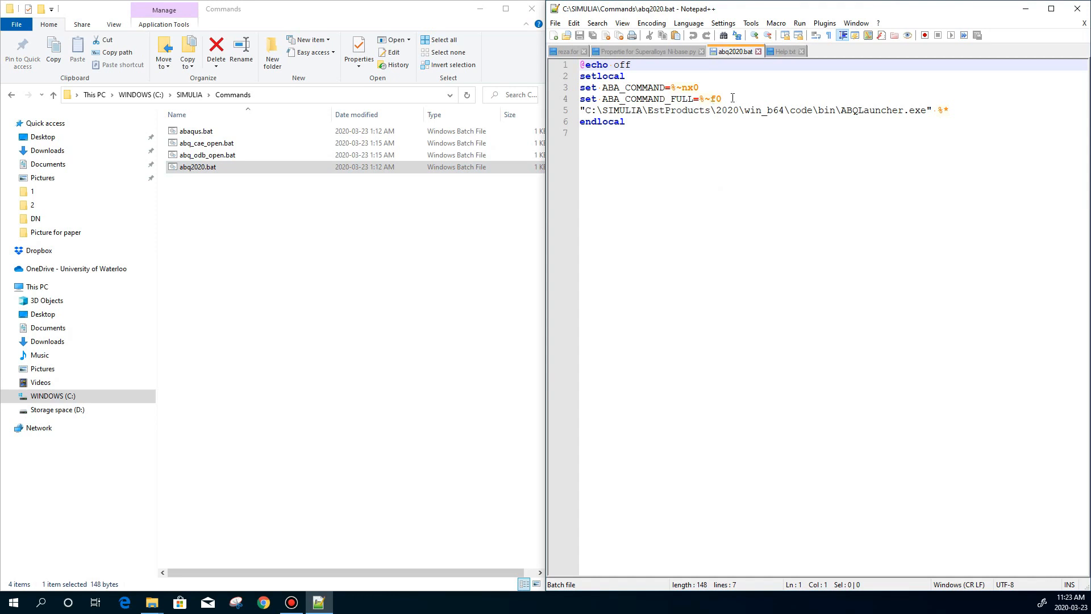
key(Enter)
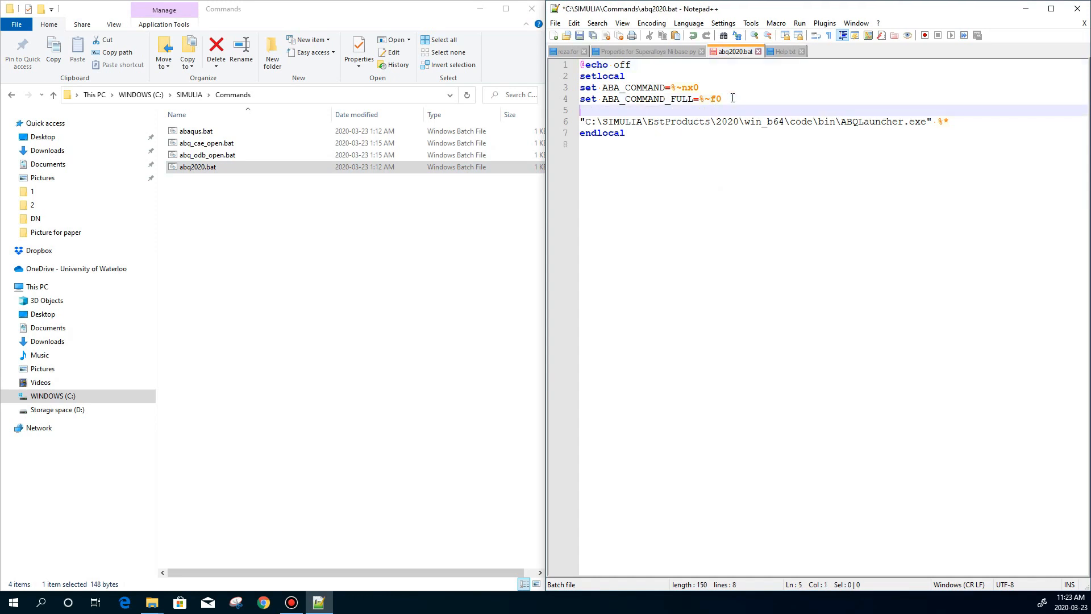
text(@call ifortvars.bat intel64 vs2015)
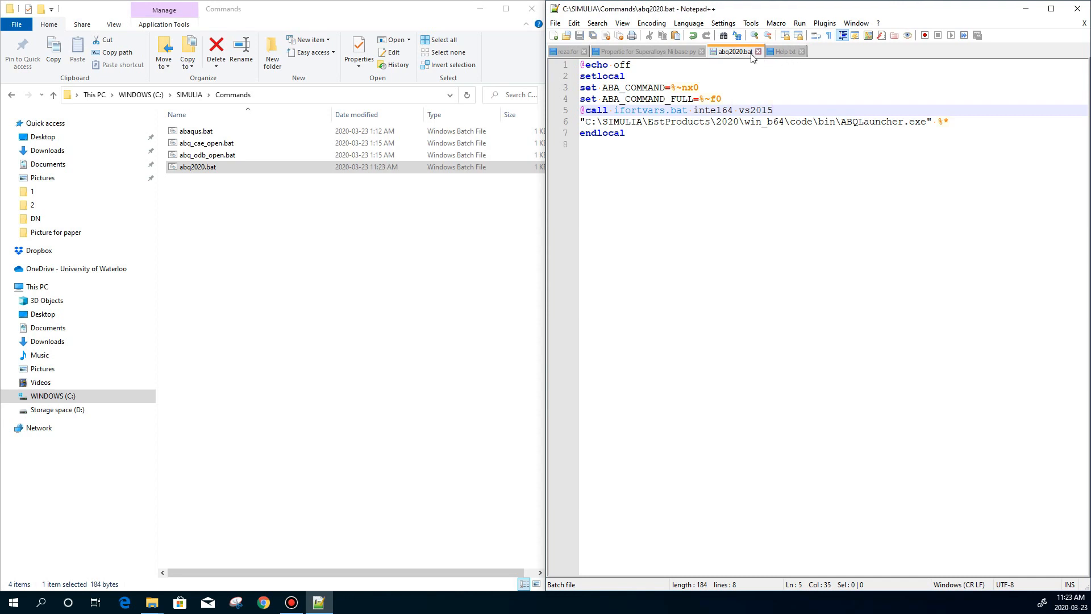
mouse_move(755, 56)
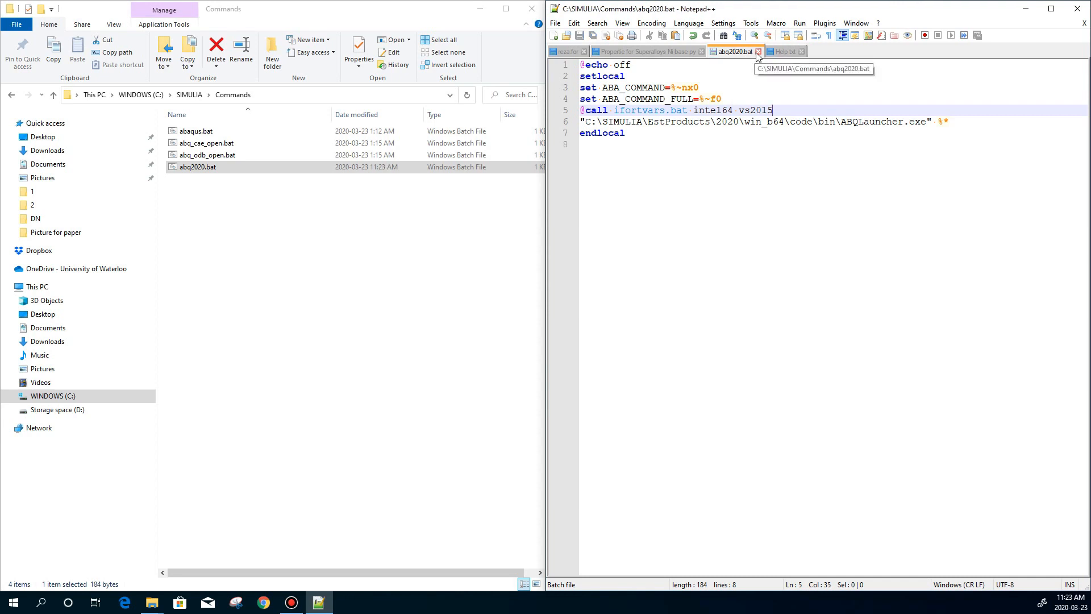
click(789, 51)
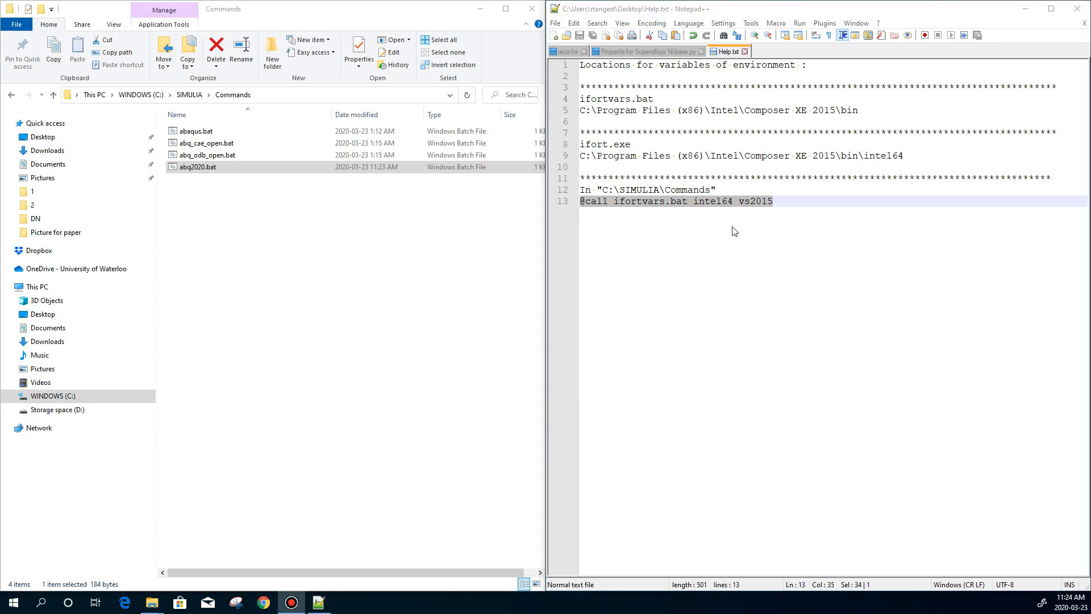
mouse_move(1017, 59)
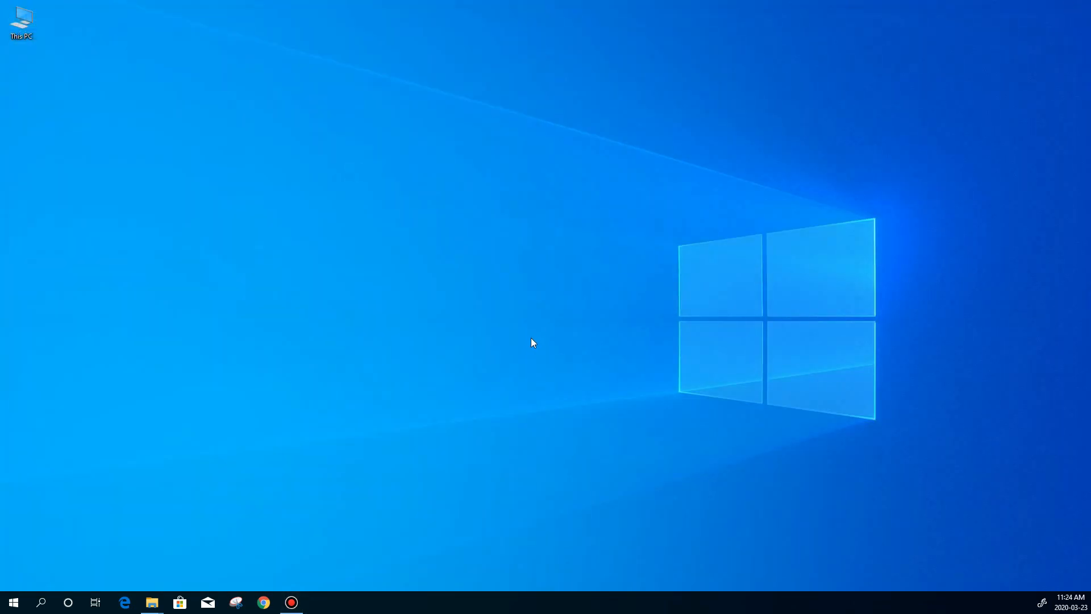
- Search the Start menu for the Abaqus command prompt
click(13, 601)
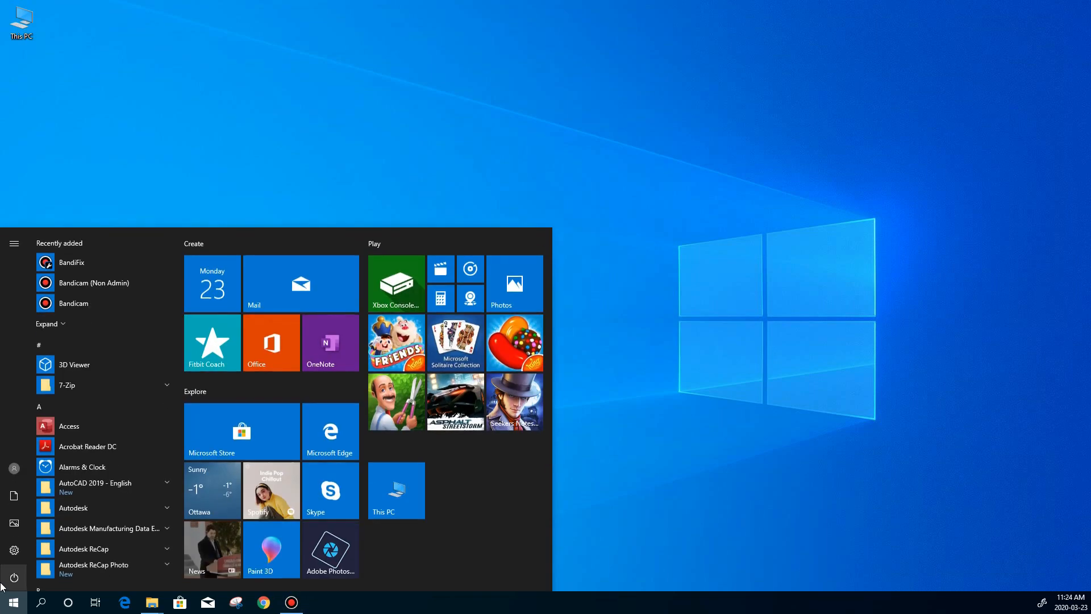
text(abaqu)
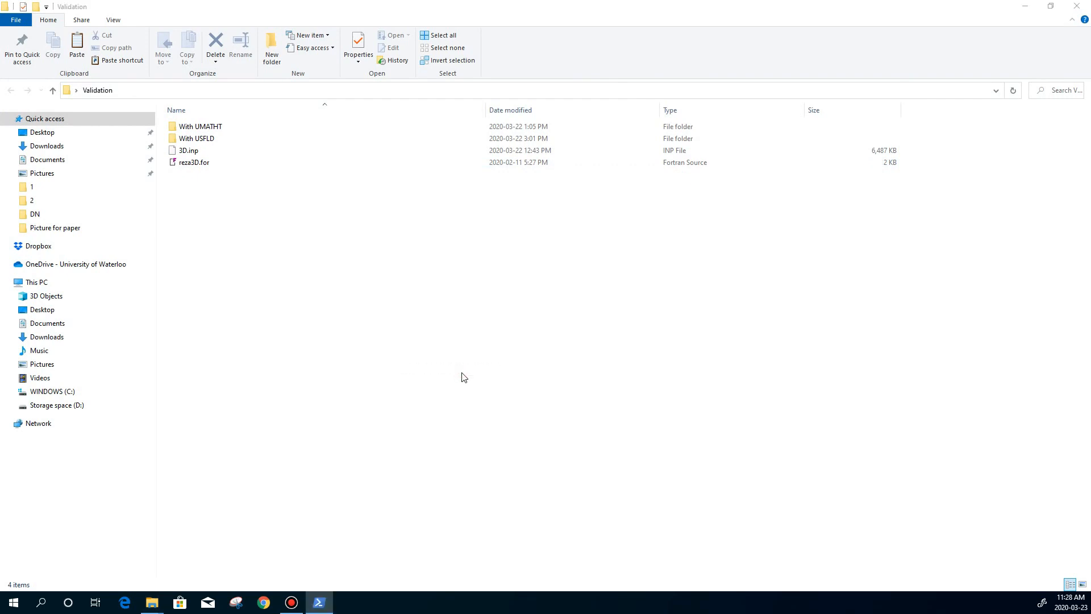
- Run the Abaqus job on 3D.inp with the user subroutine from PowerShell, producing 3D.odb
click(318, 602)
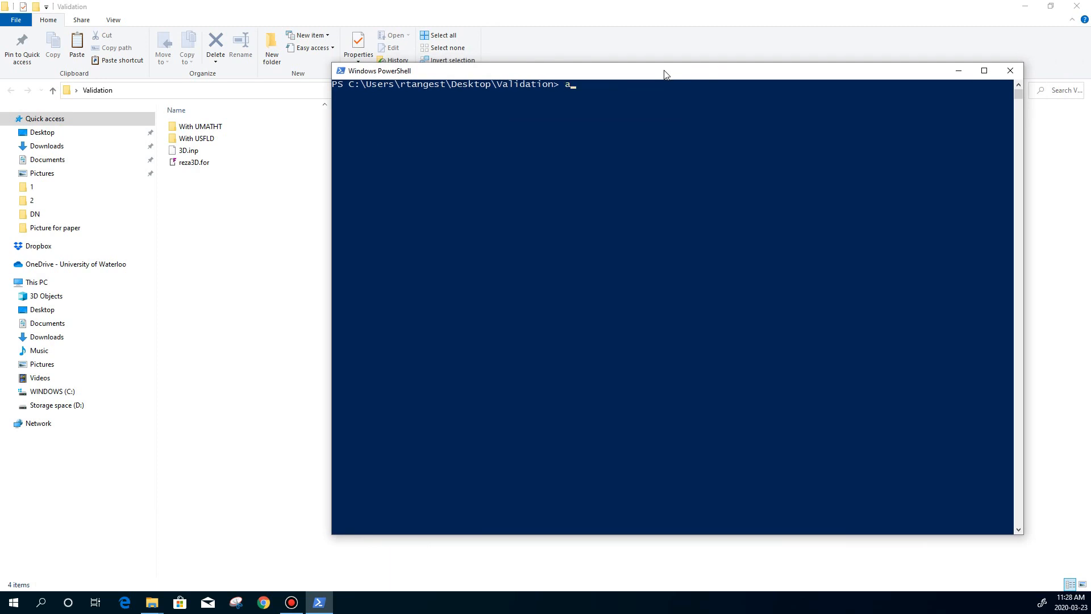
text(baqus us)
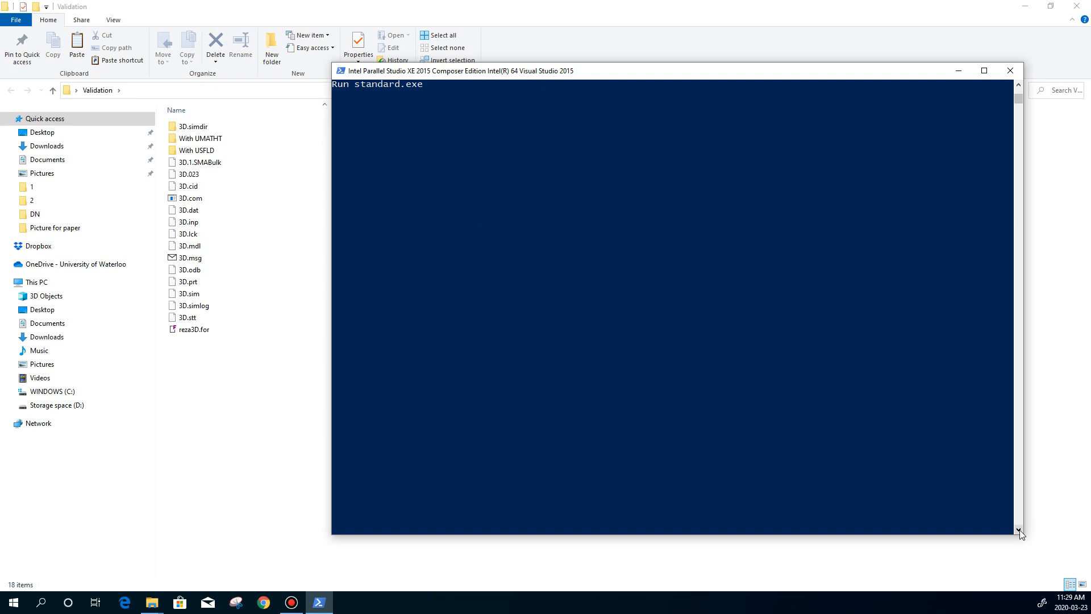
click(187, 270)
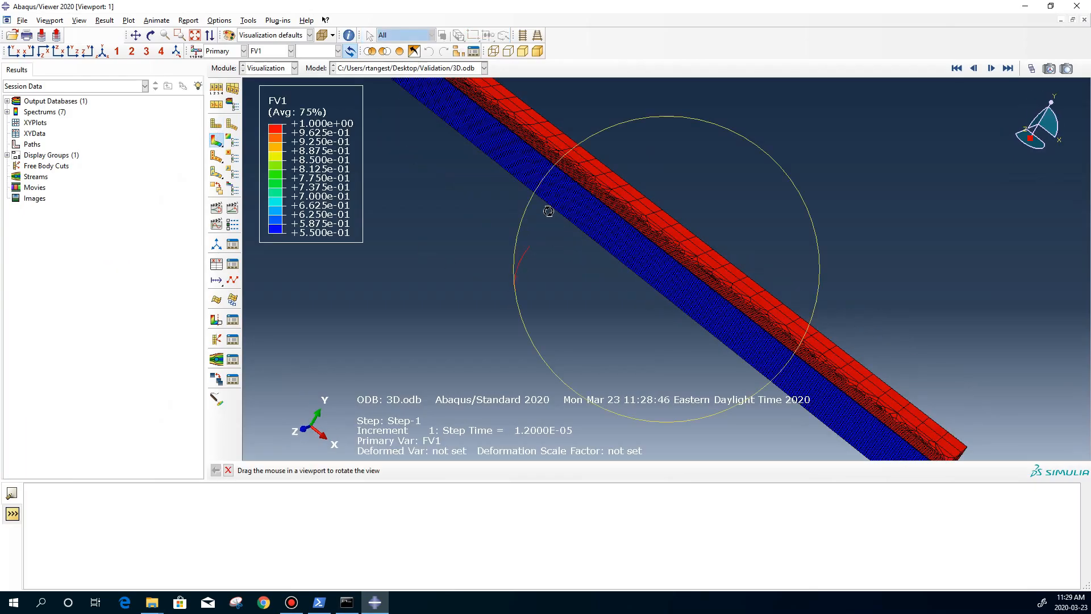
- Switch the primary field output from FV1 to NT11 to show the temperature hot spot
drag(548, 211, 531, 202)
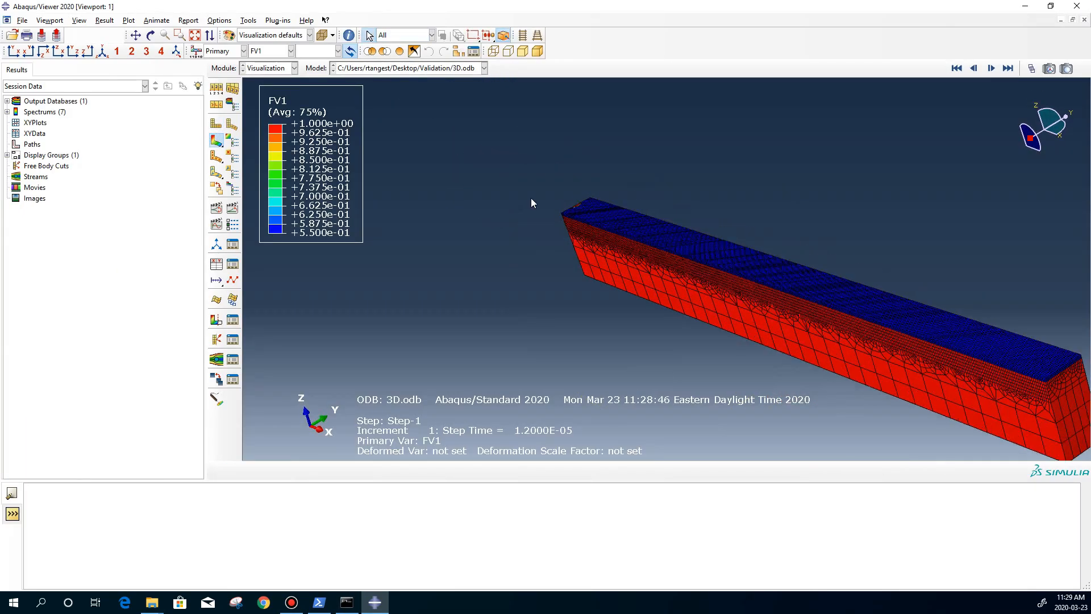
click(291, 51)
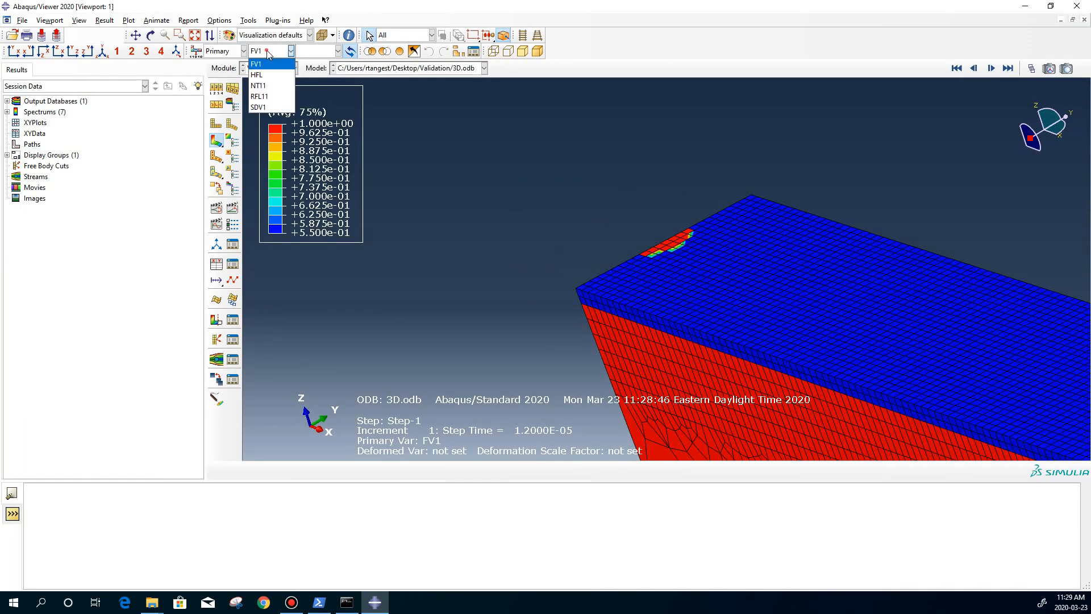
click(258, 85)
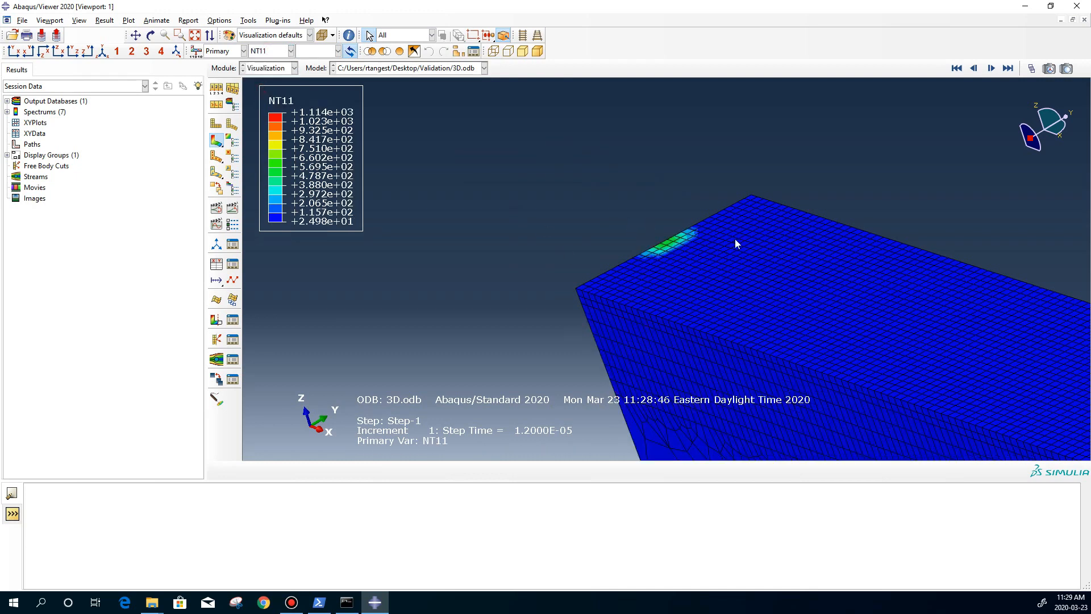